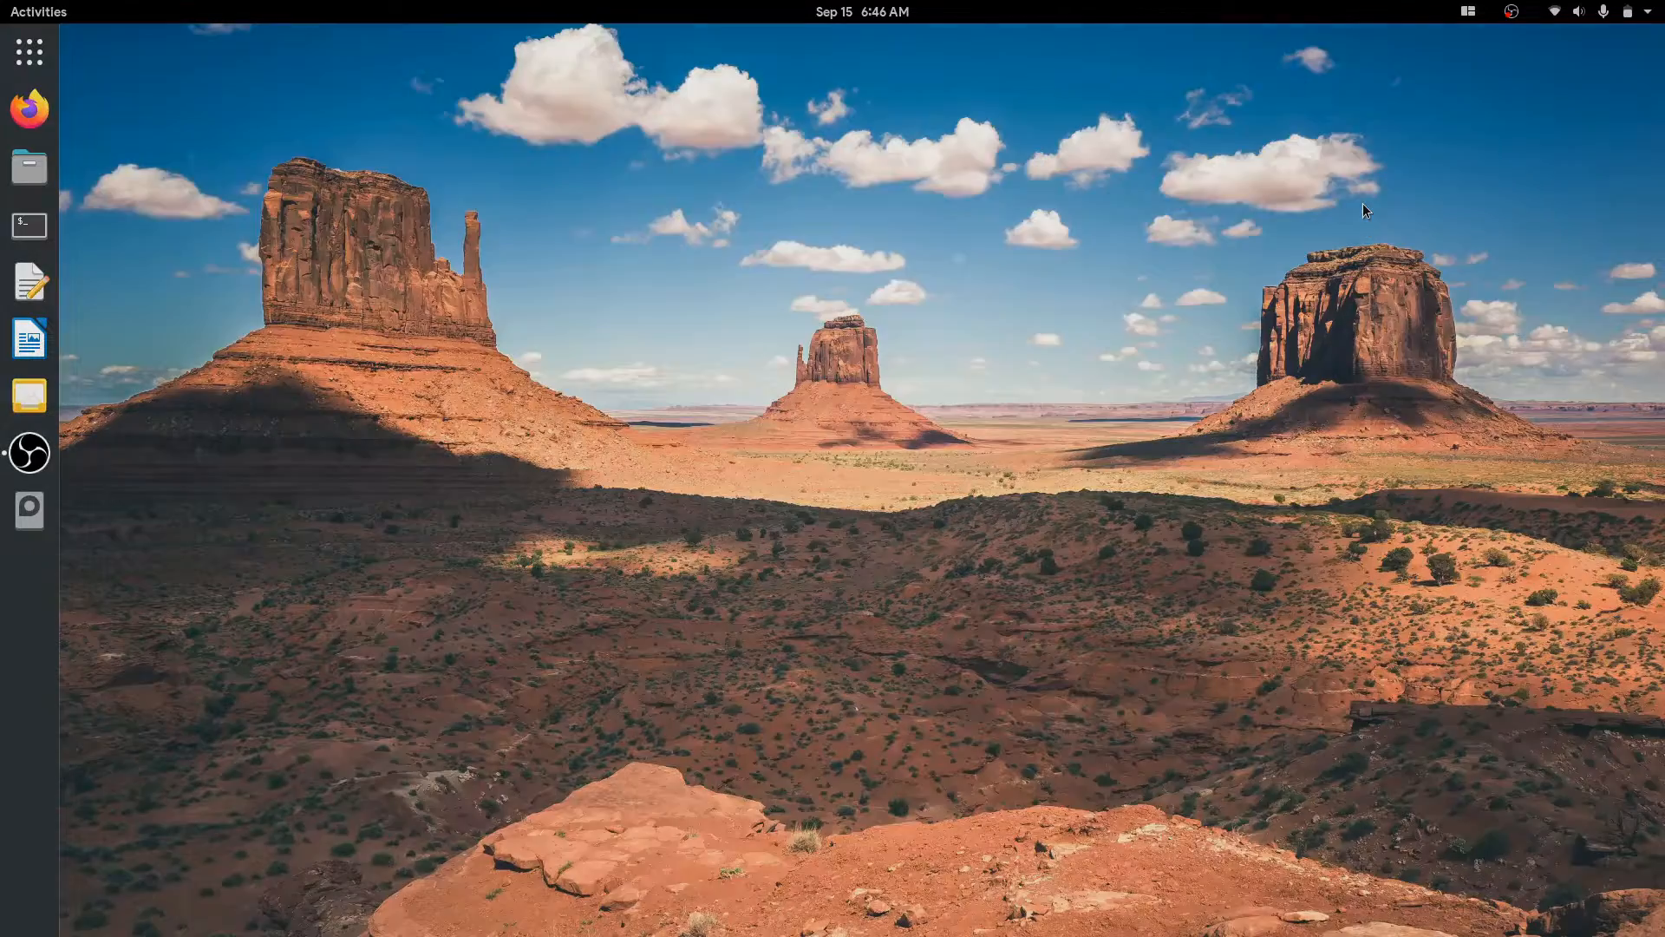
Launch Firefox and navigate to zoom.us/download to reach Zoom's Download Center
{"action": "left_click", "coordinate": [30, 110]}
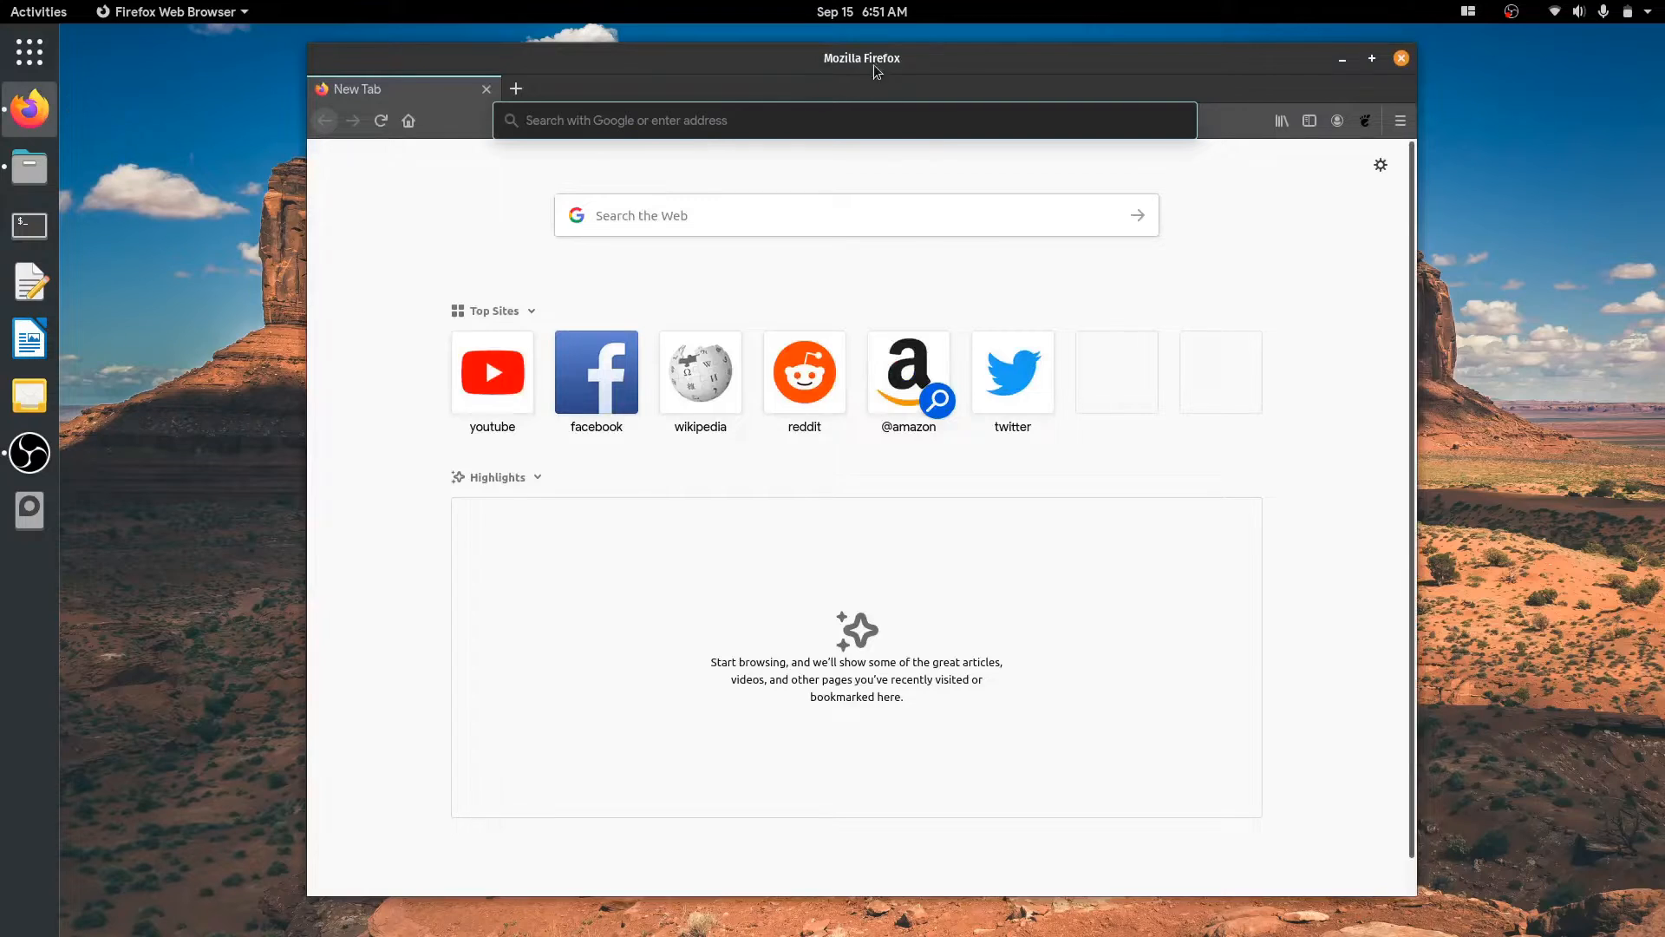
{"action": "left_click", "coordinate": [844, 120]}
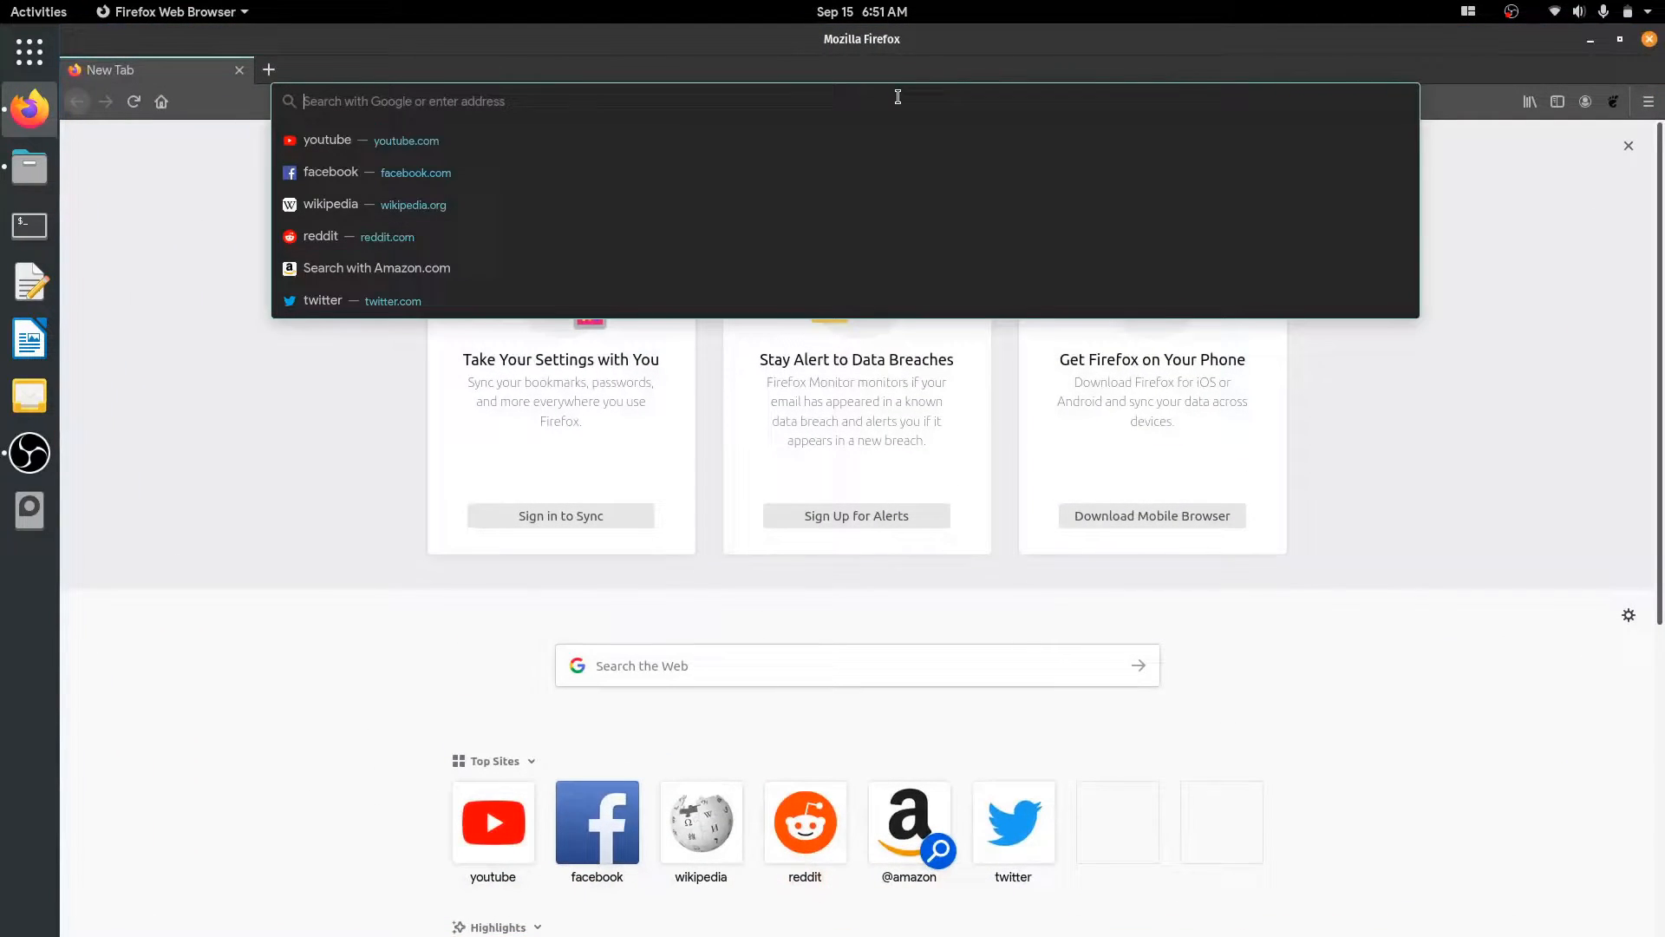
{"action": "type", "text": "zoom"}
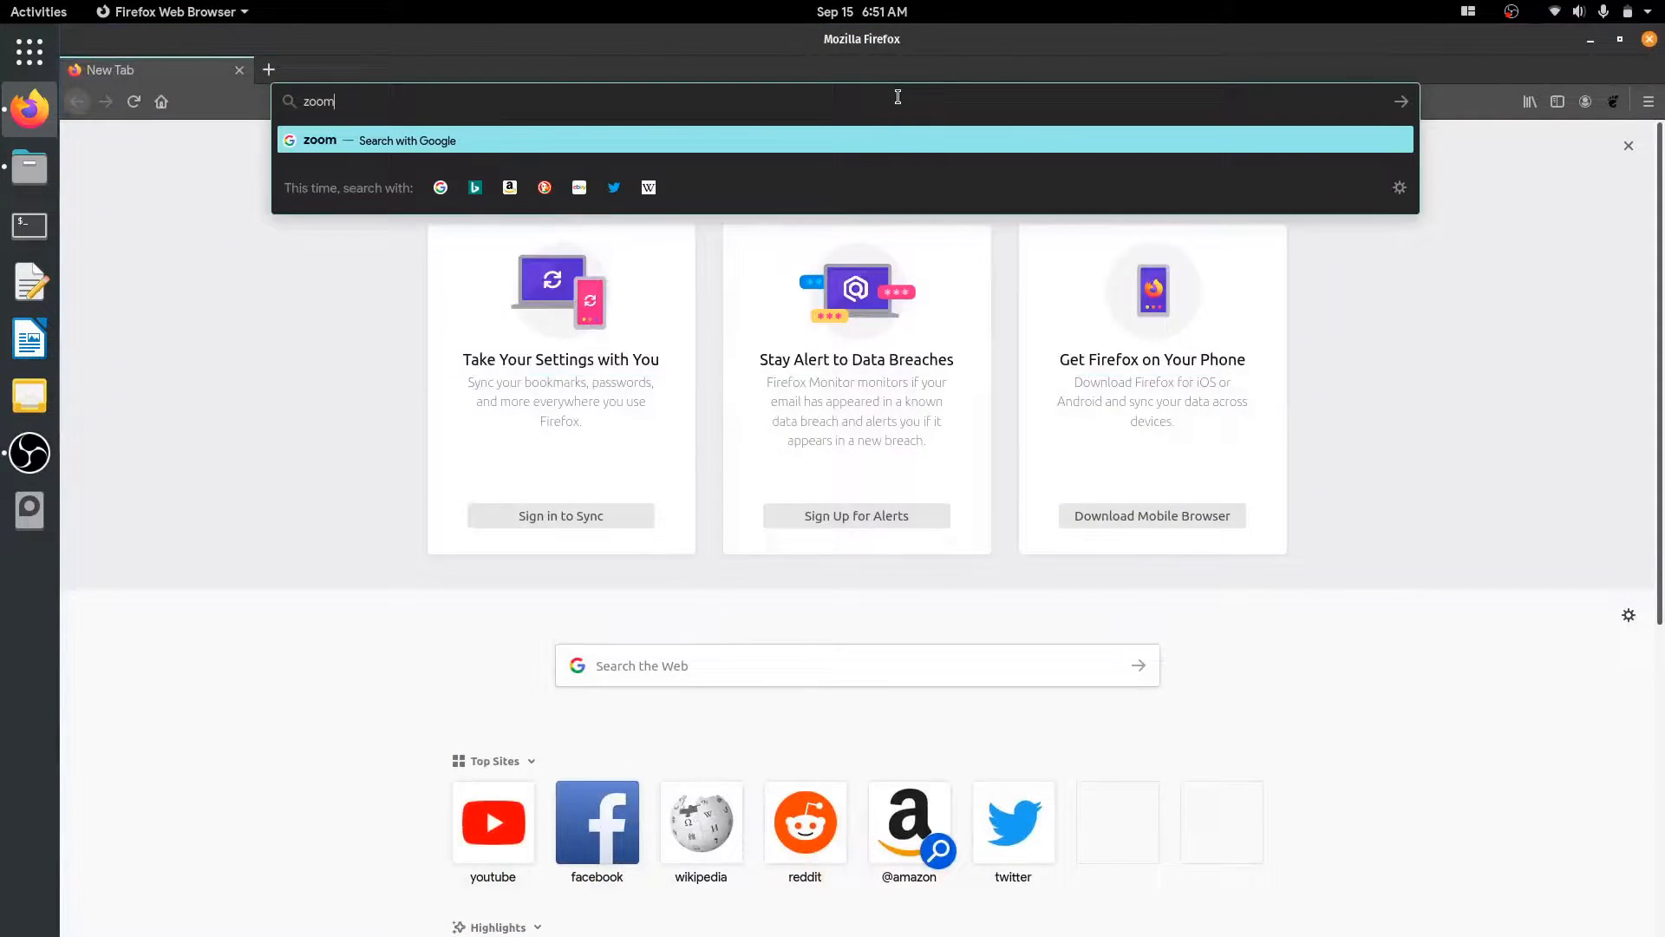
{"action": "type", "text": ".us/download"}
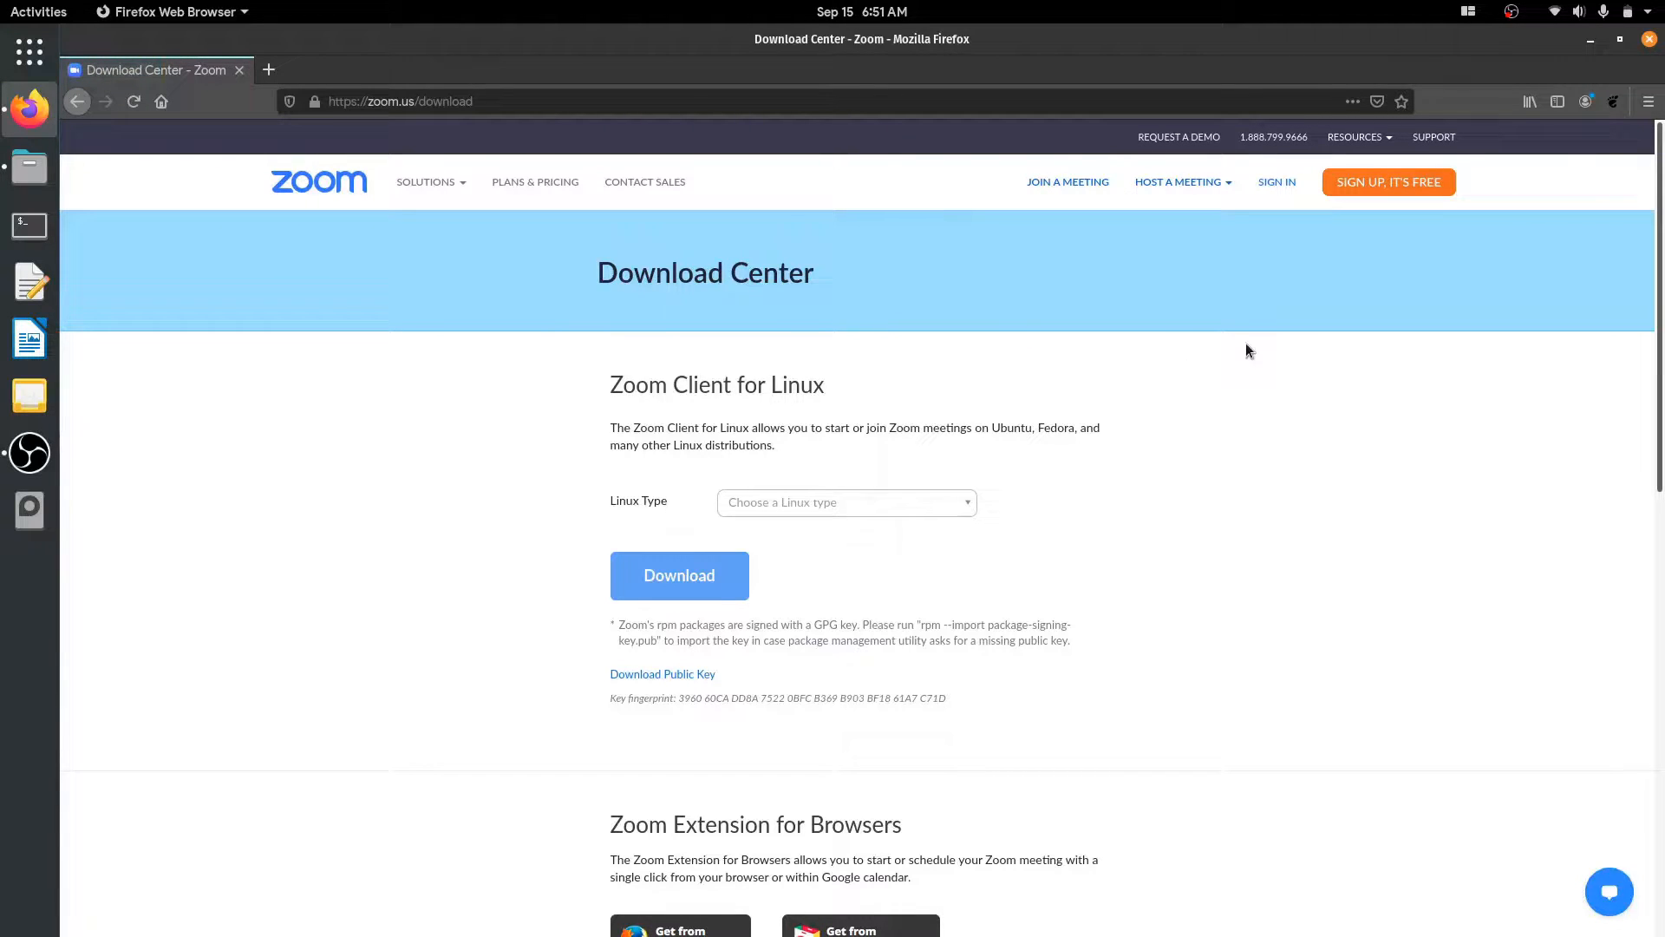
Choose Ubuntu as the Linux type and download zoom_amd64.deb, saving the file to disk
{"action": "left_click", "coordinate": [845, 503]}
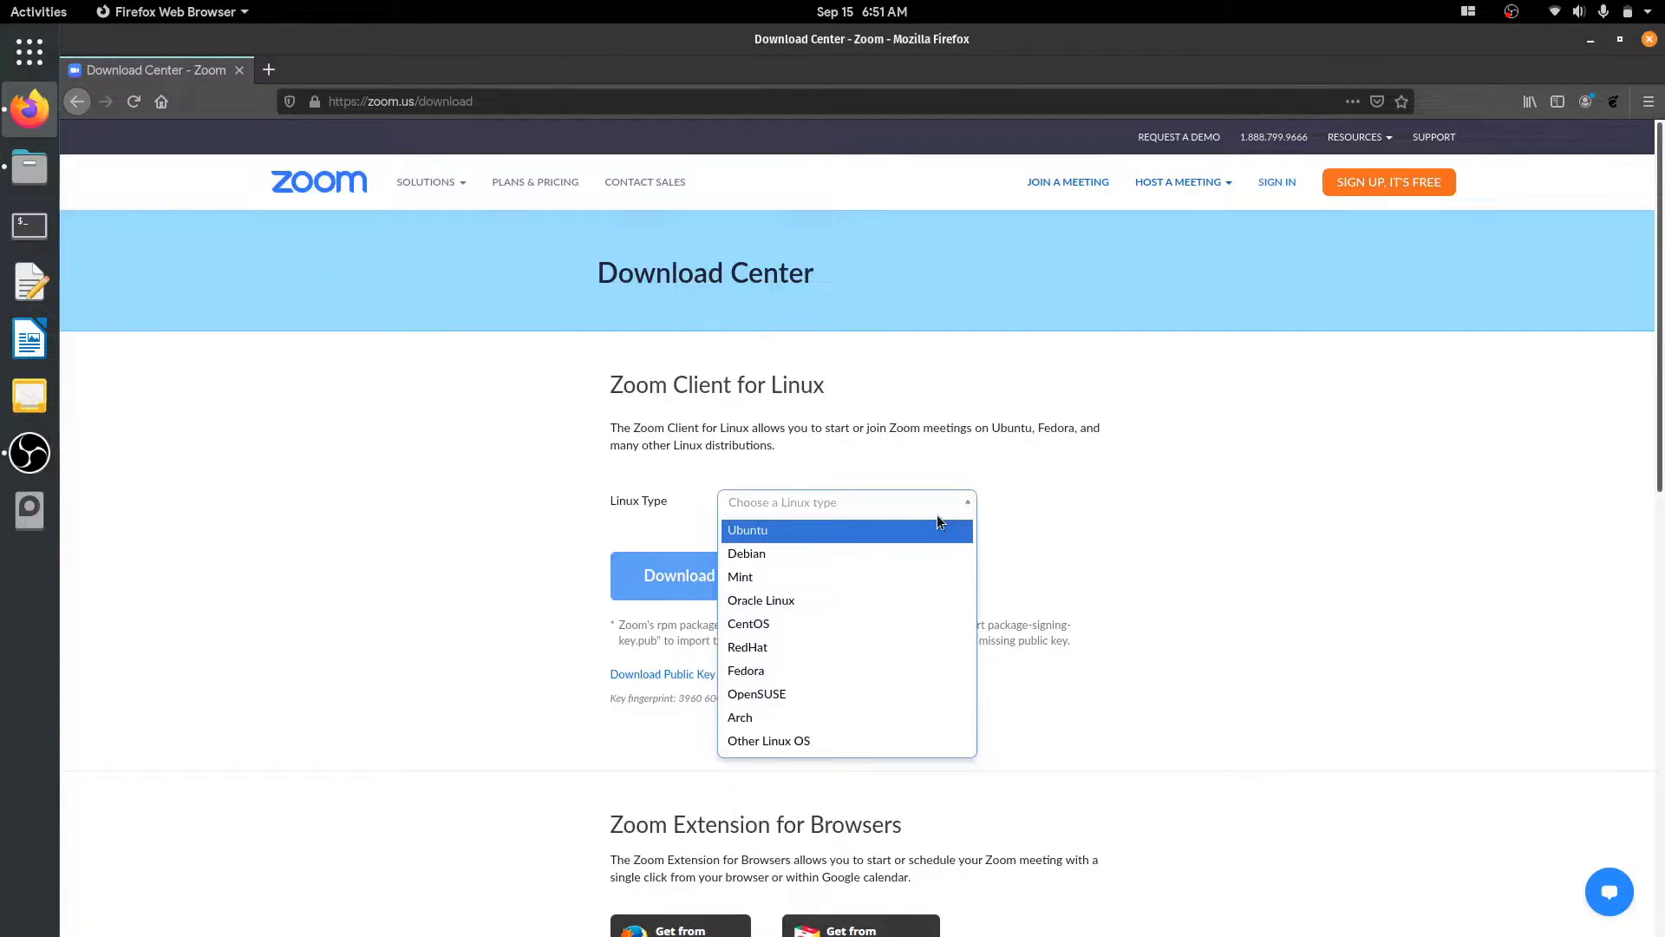
{"action": "left_click", "coordinate": [747, 529]}
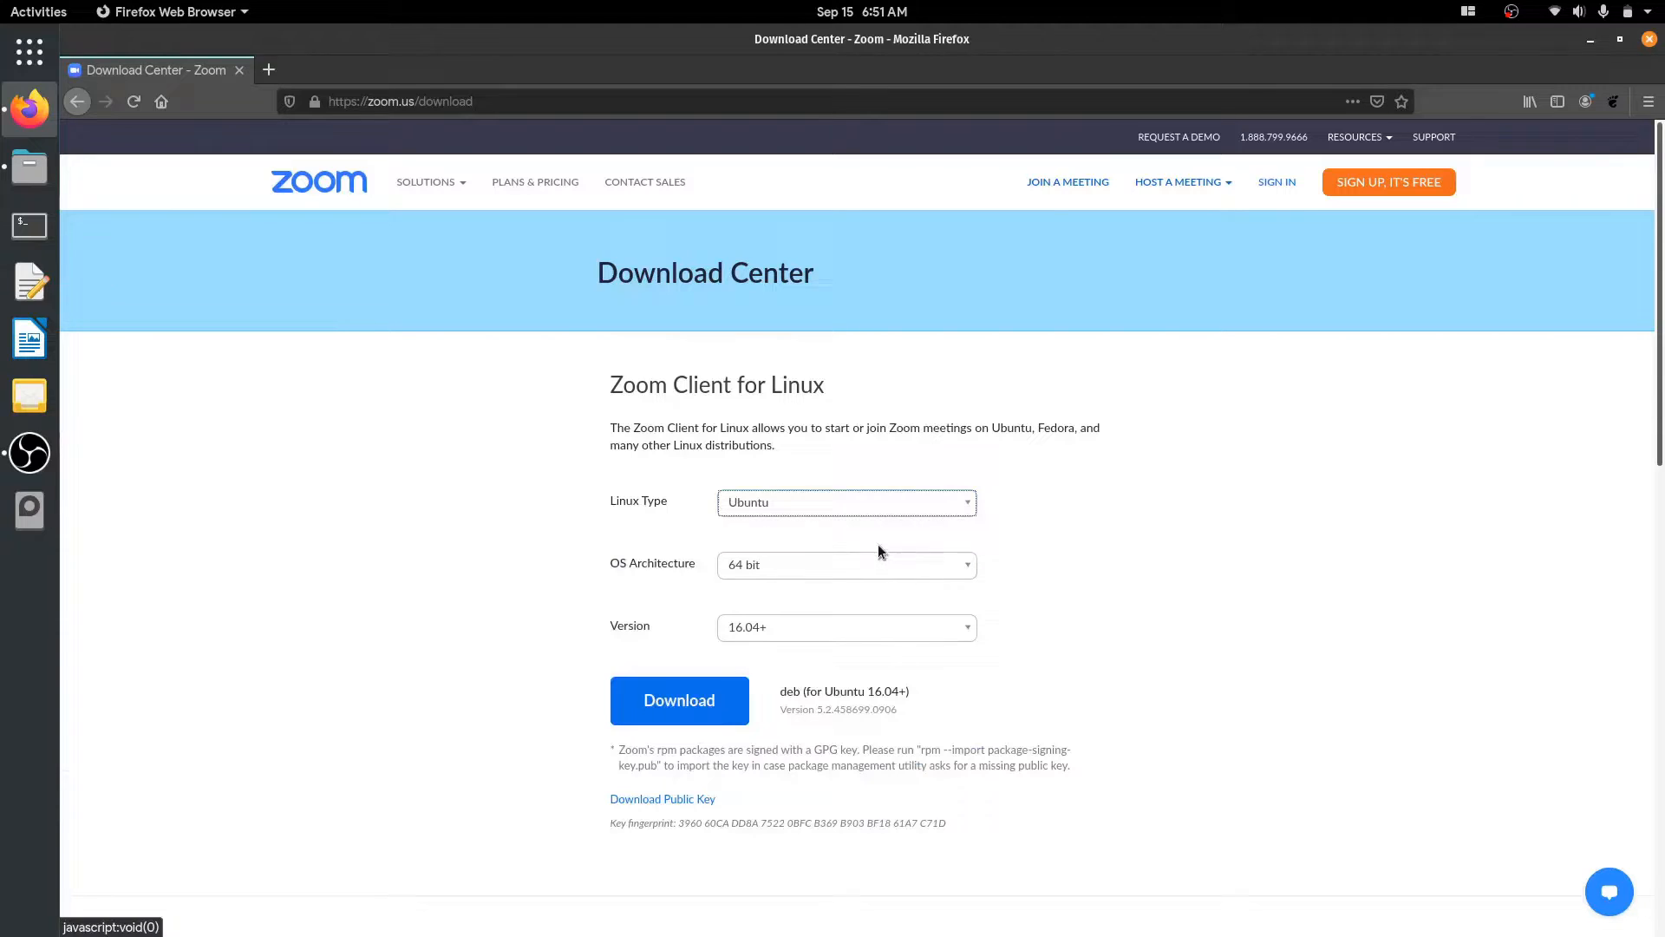
{"action": "left_click", "coordinate": [845, 626]}
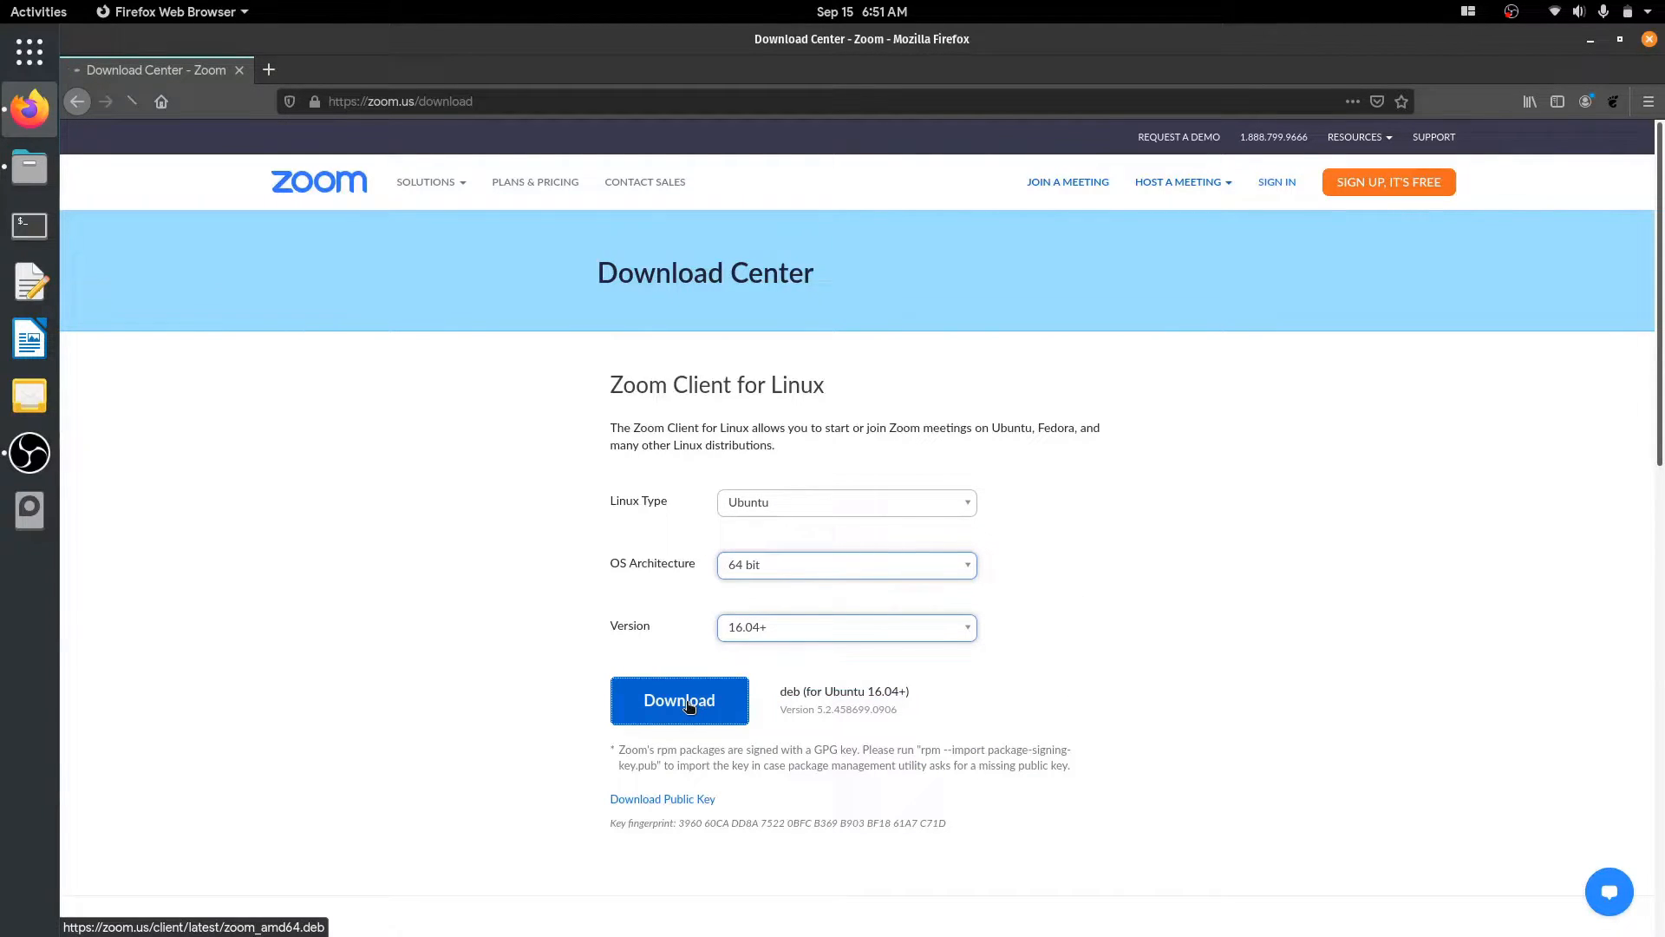
{"action": "left_click", "coordinate": [678, 699]}
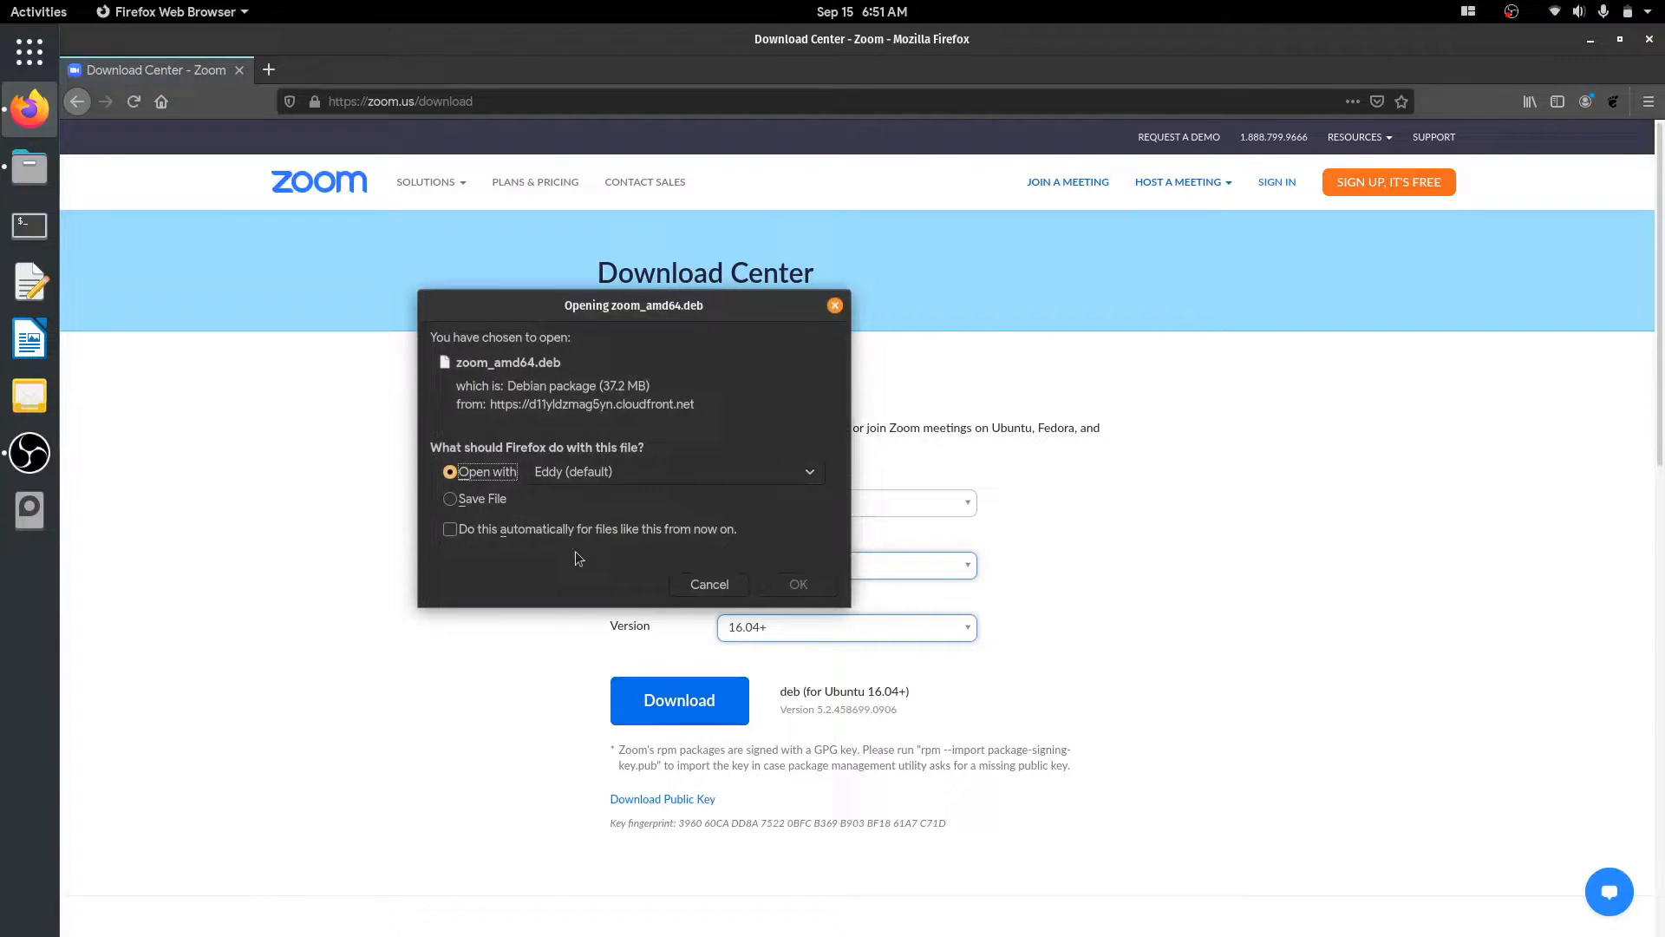
{"action": "left_click", "coordinate": [451, 499]}
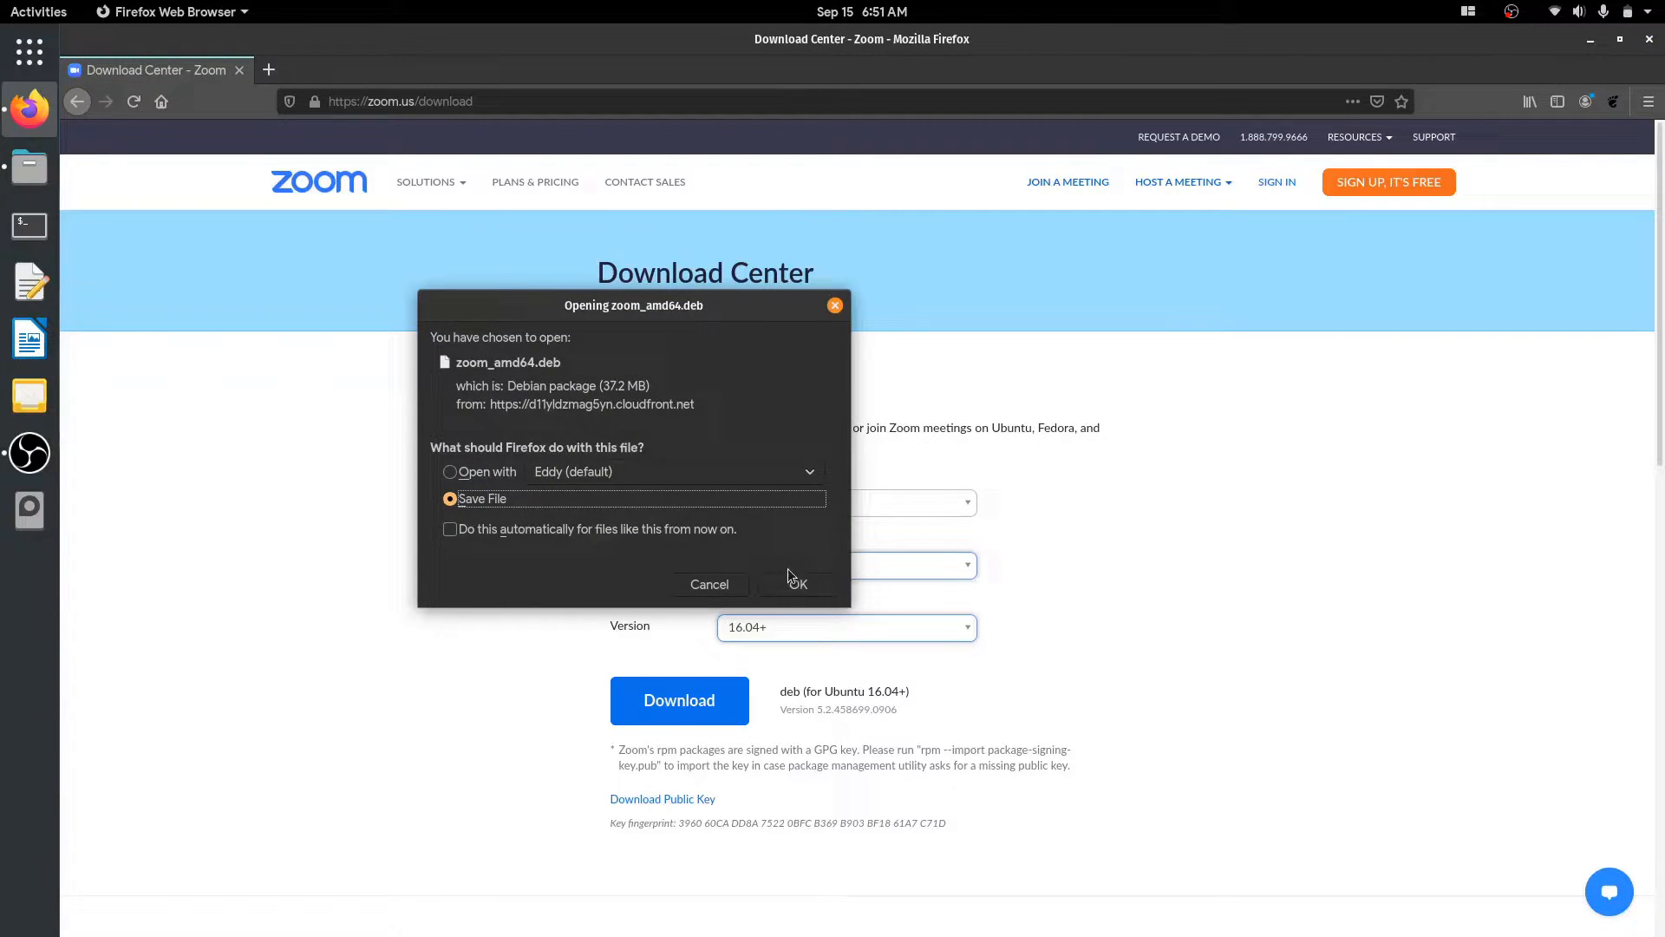
{"action": "left_click", "coordinate": [796, 582]}
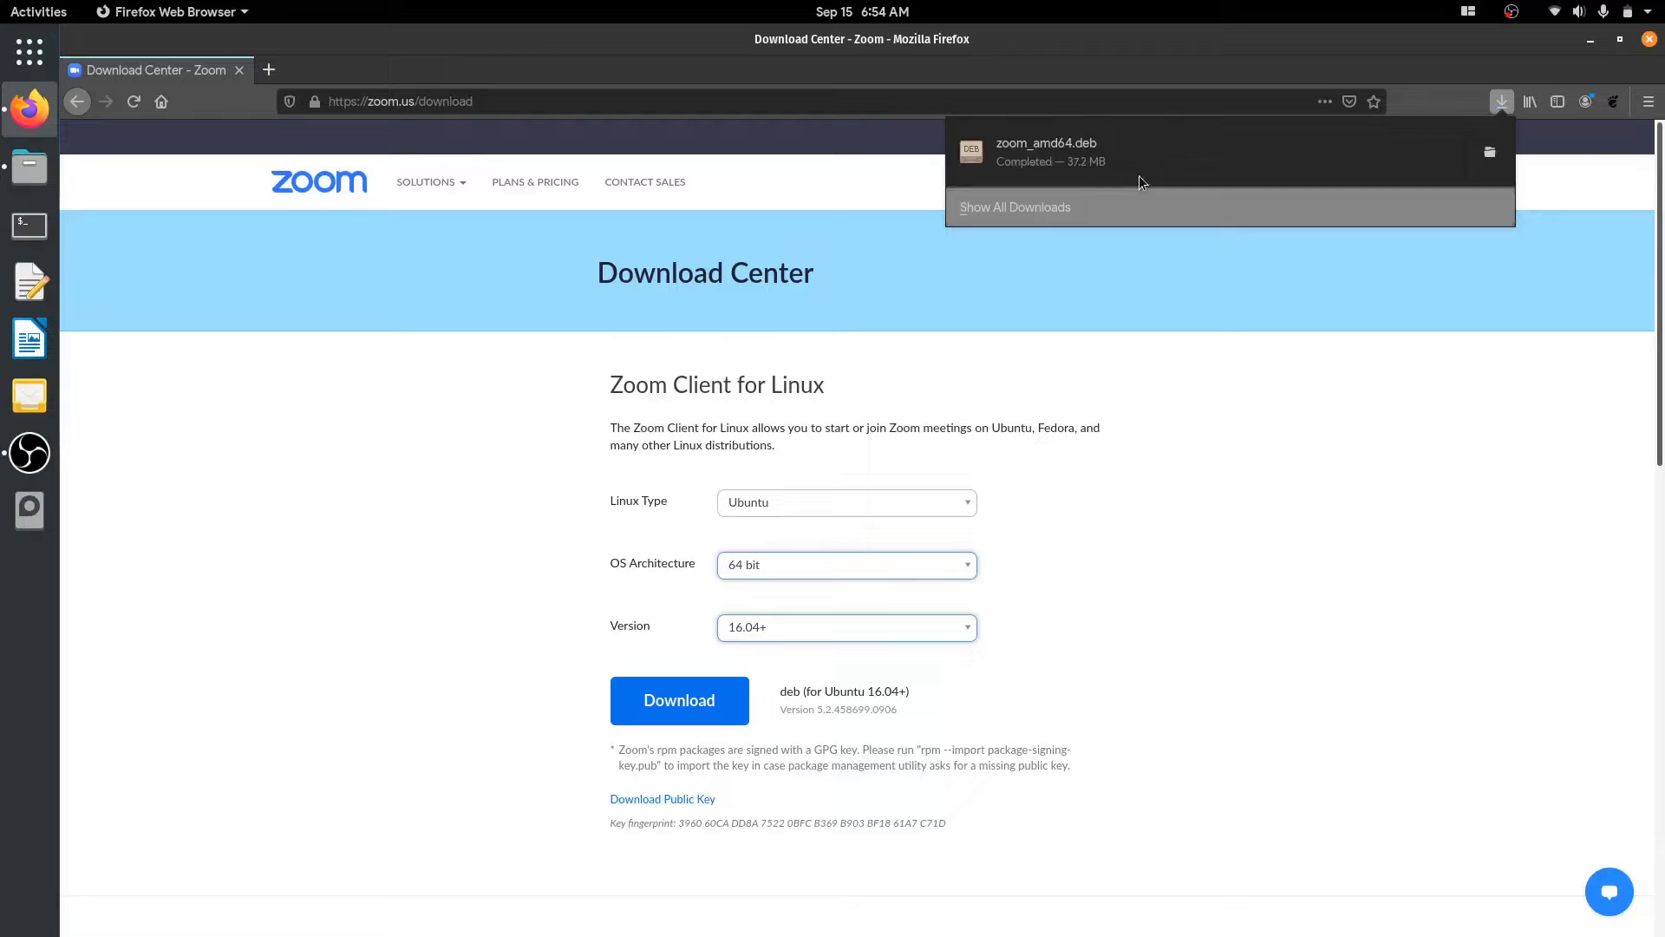
Show zoom_amd64.deb in its Downloads folder and open a terminal there
{"action": "right_click", "coordinate": [1046, 149]}
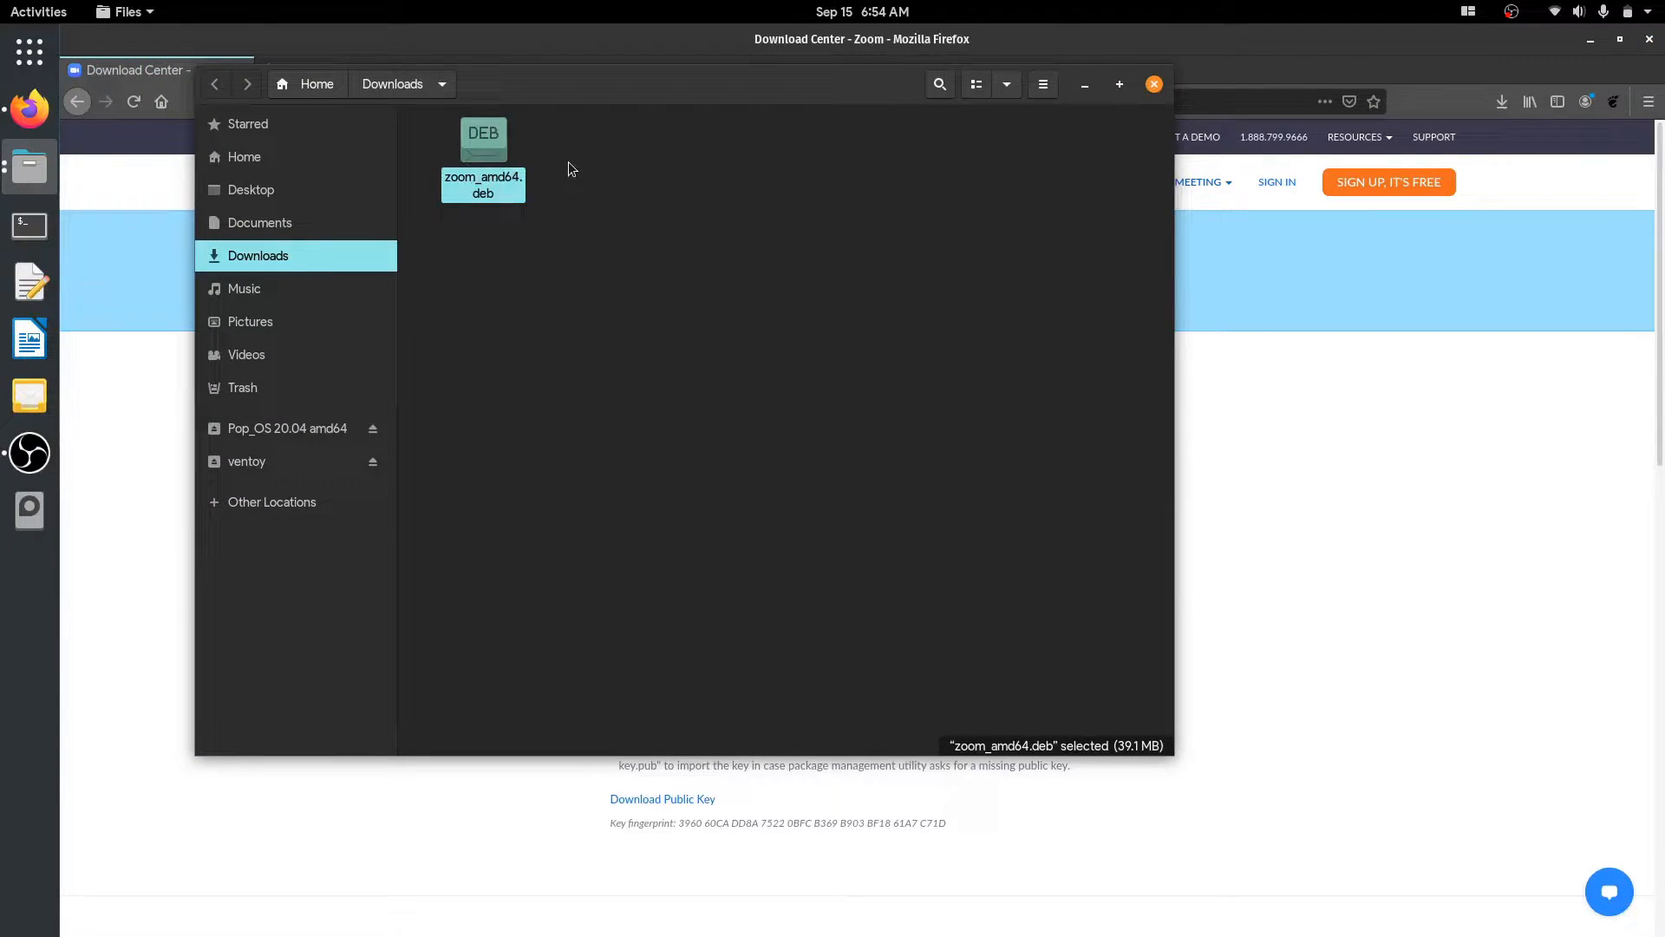
{"action": "right_click", "coordinate": [482, 154]}
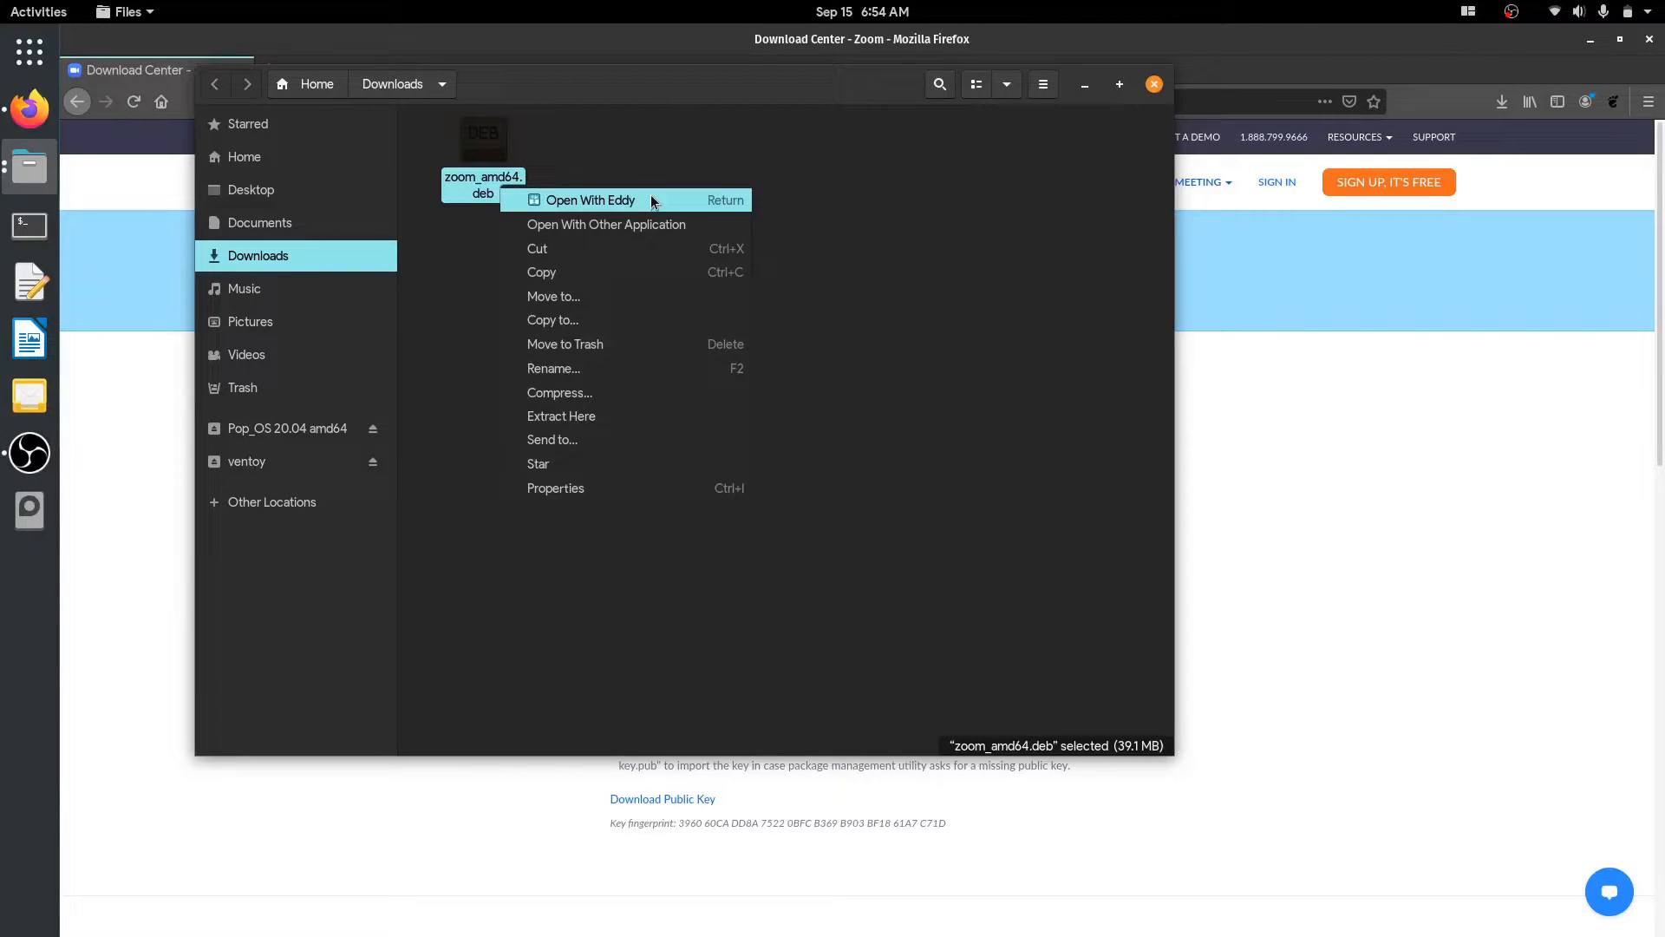
{"action": "mouse_move", "coordinate": [661, 189]}
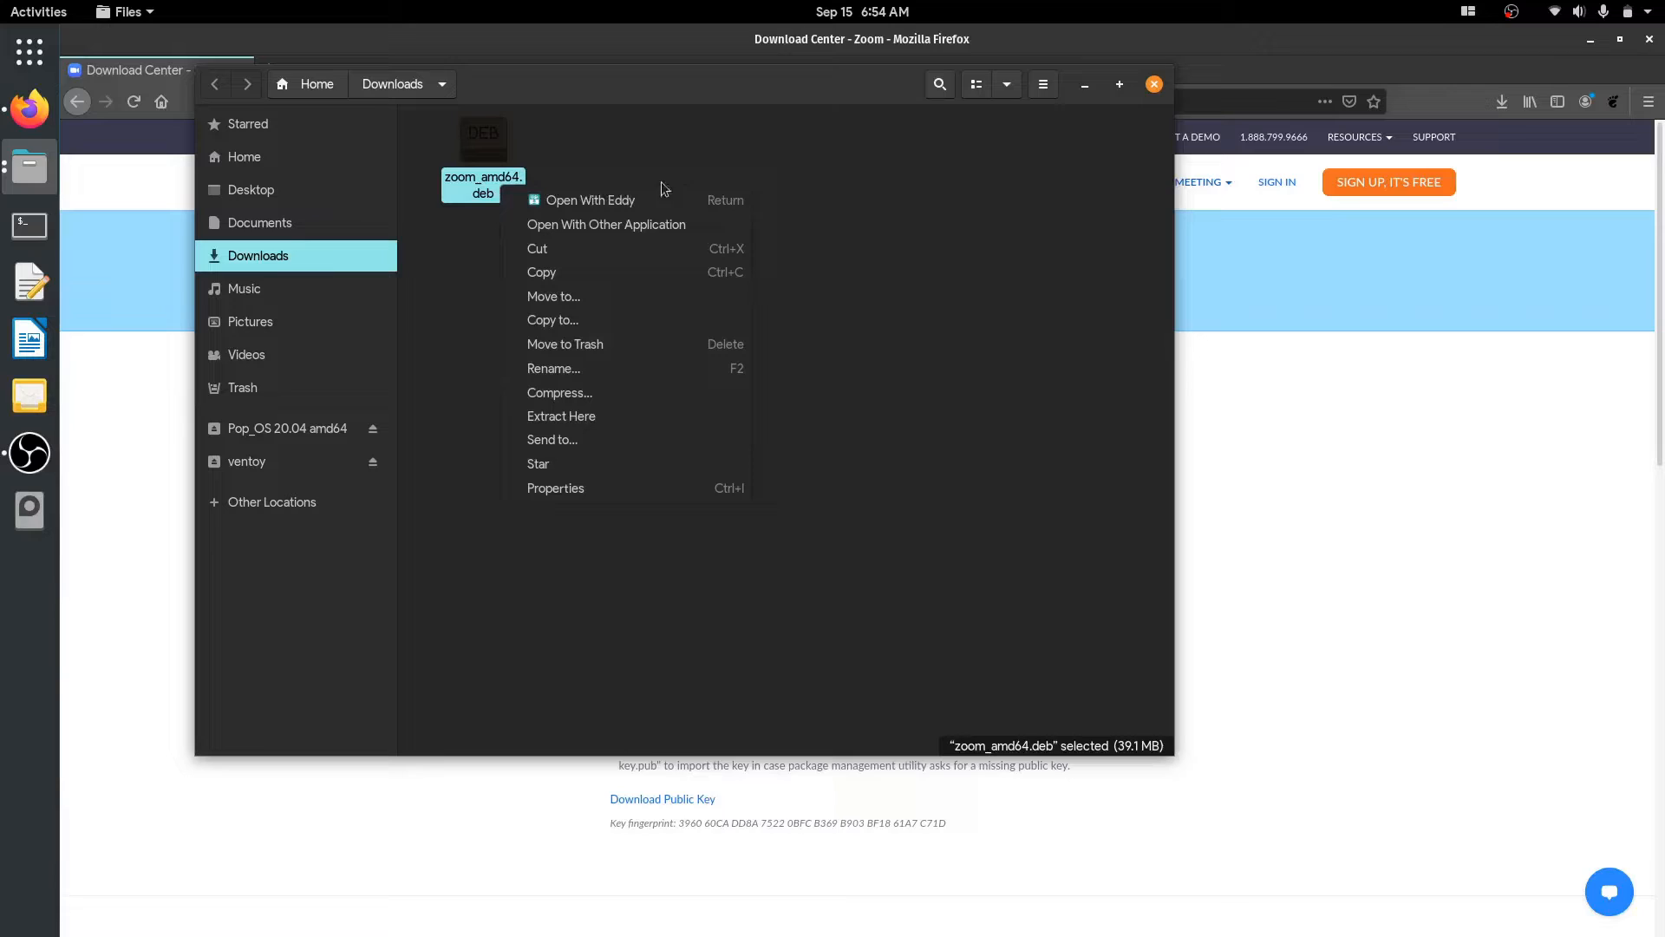
{"action": "left_click", "coordinate": [685, 151]}
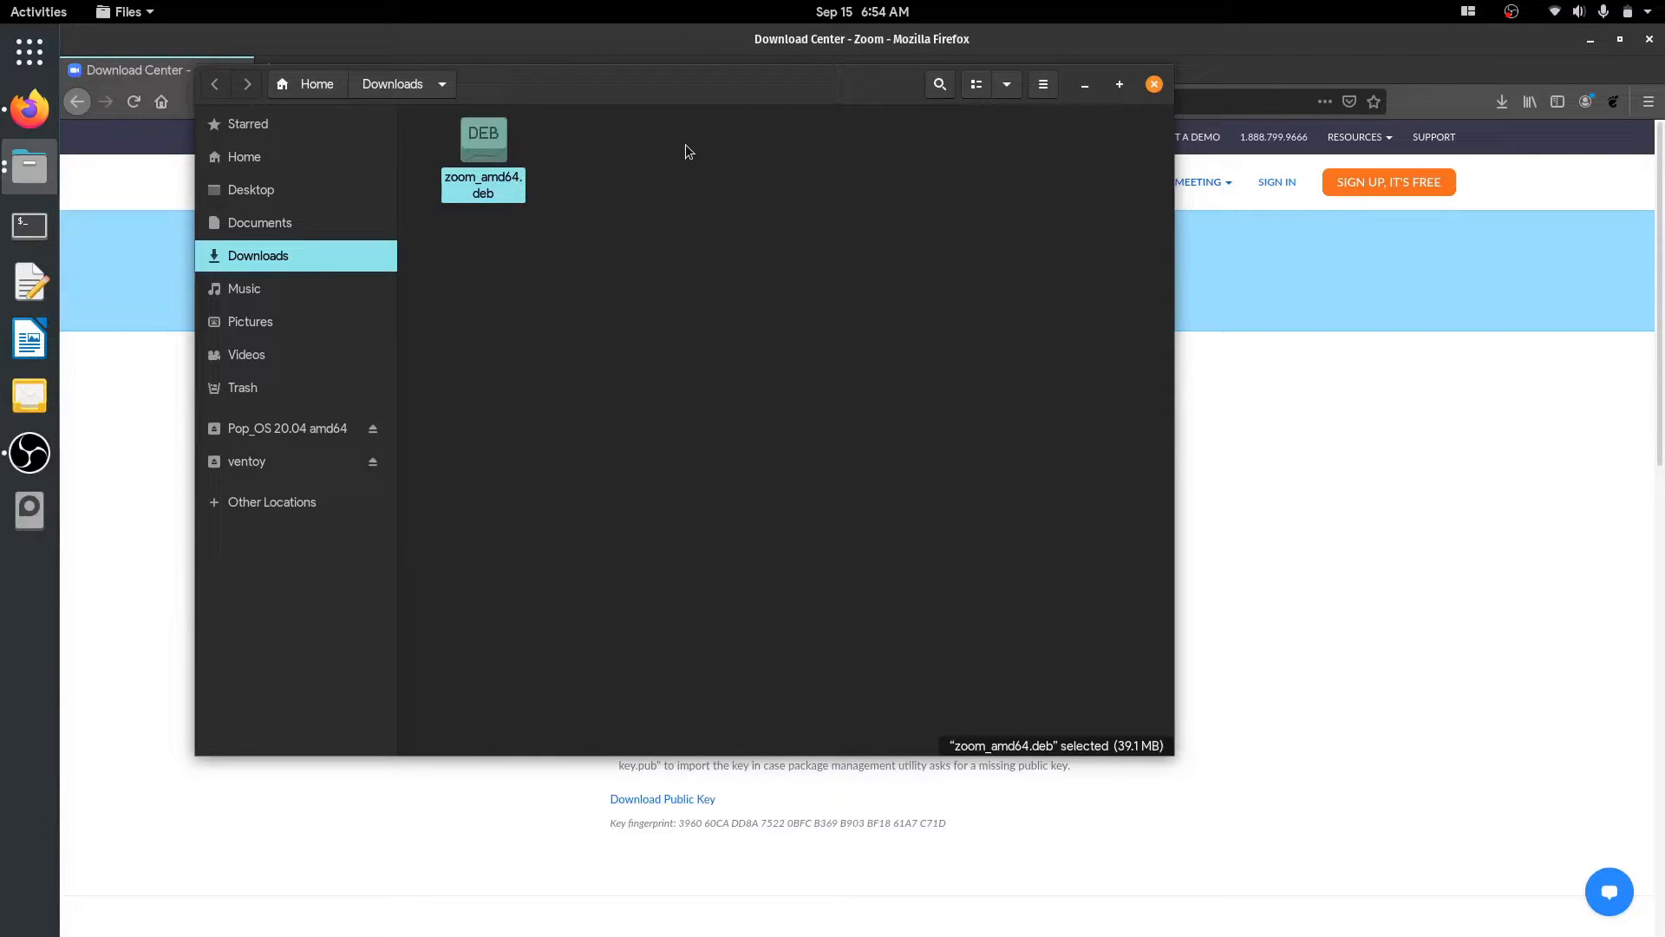
{"action": "right_click", "coordinate": [685, 149]}
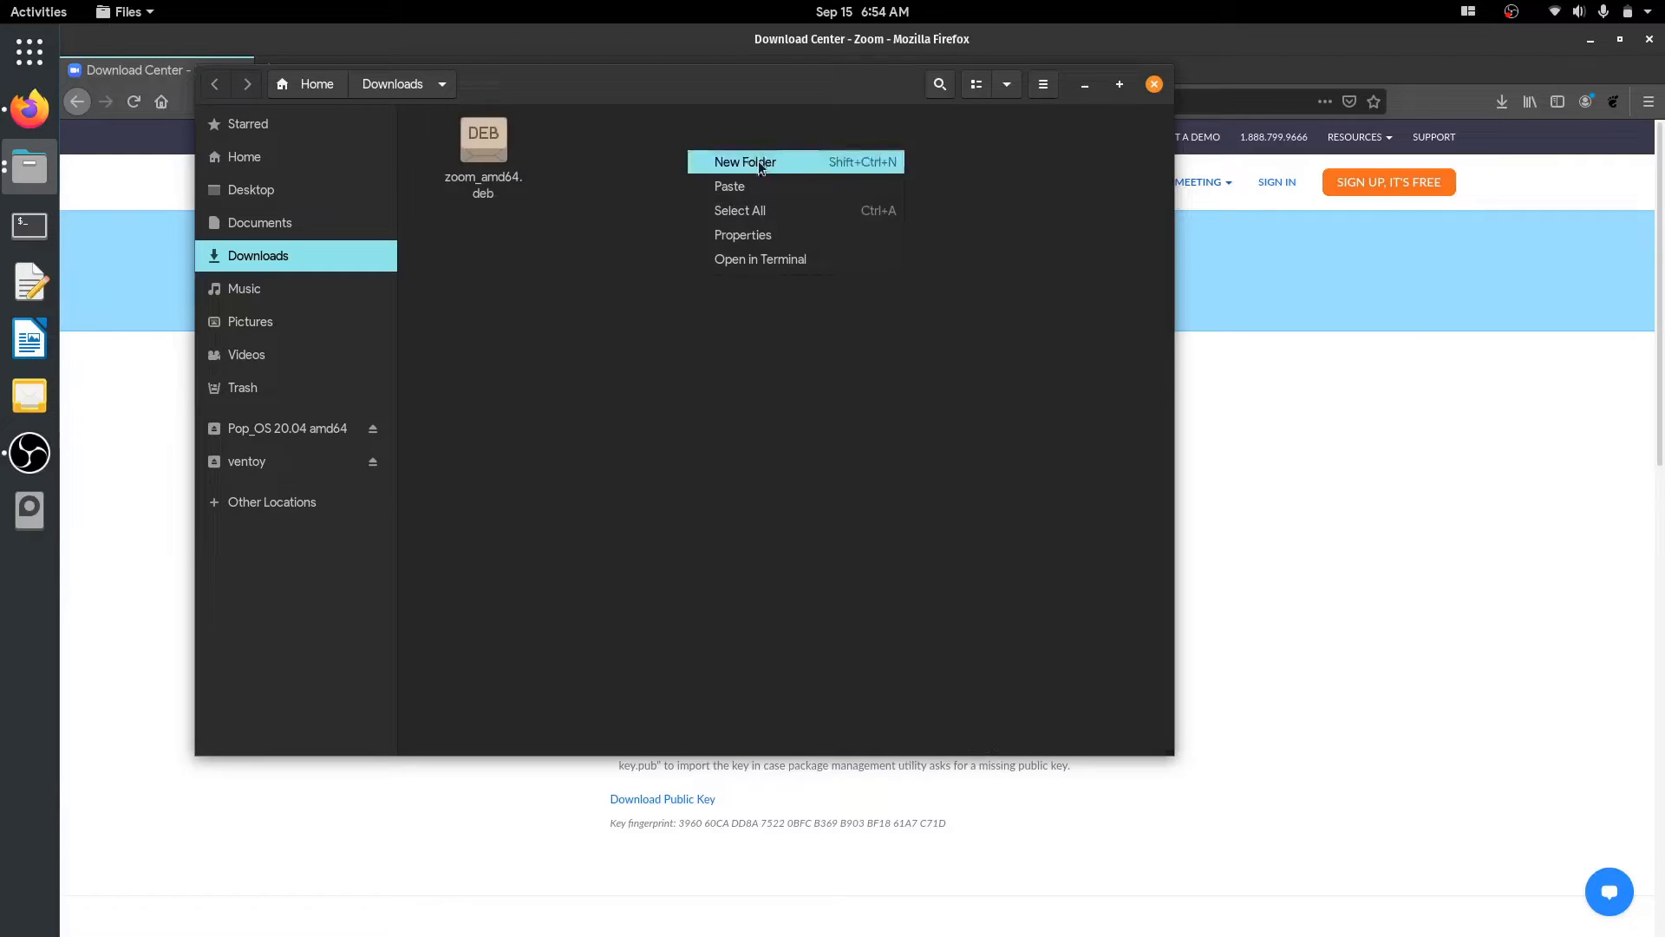
{"action": "left_click", "coordinate": [760, 258]}
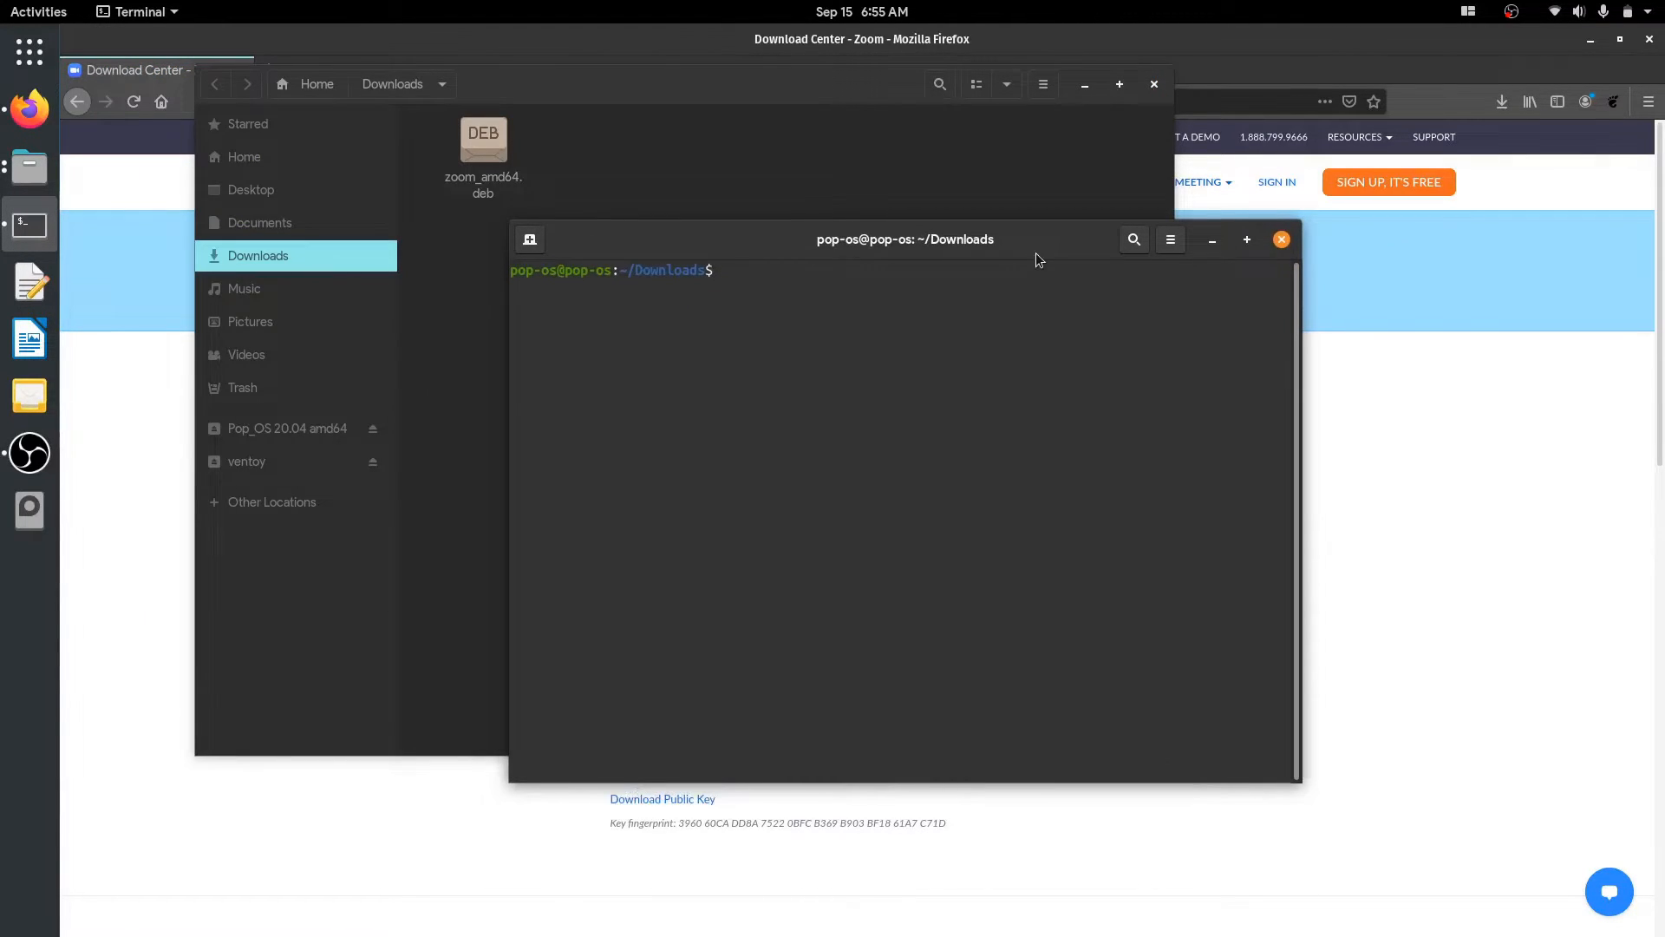
Run sudo dpkg -i zoom_amd64.deb and select the resulting dependency error messages
{"action": "type", "text": "sudo d"}
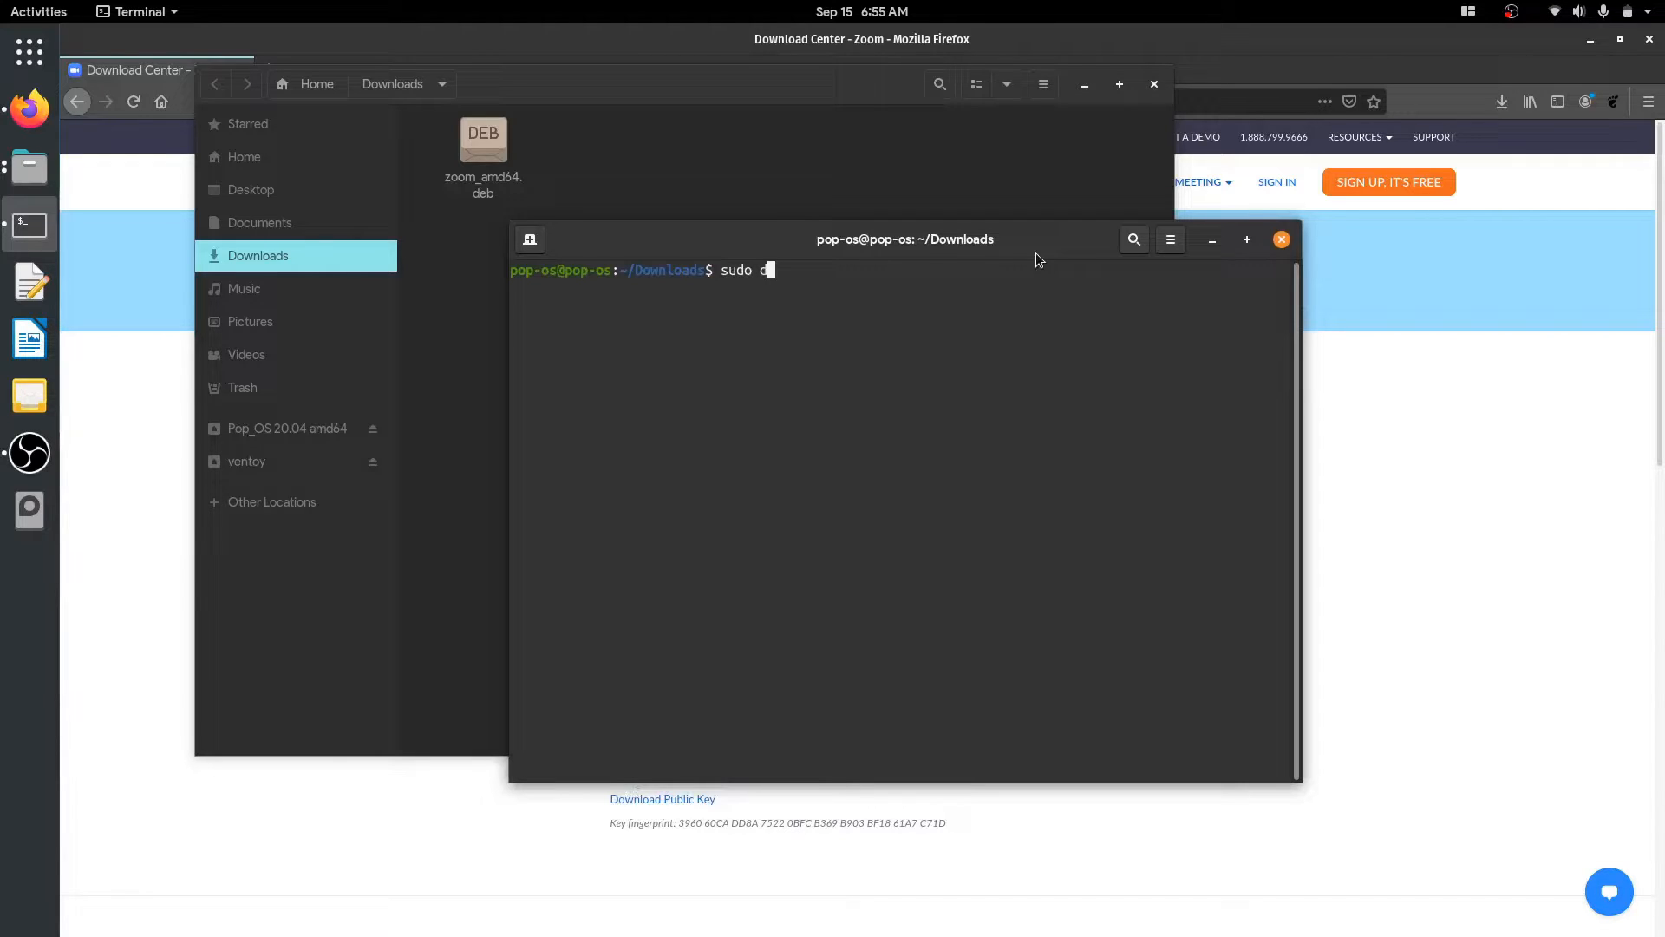
{"action": "type", "text": "pkg -i zoom_amd64.deb"}
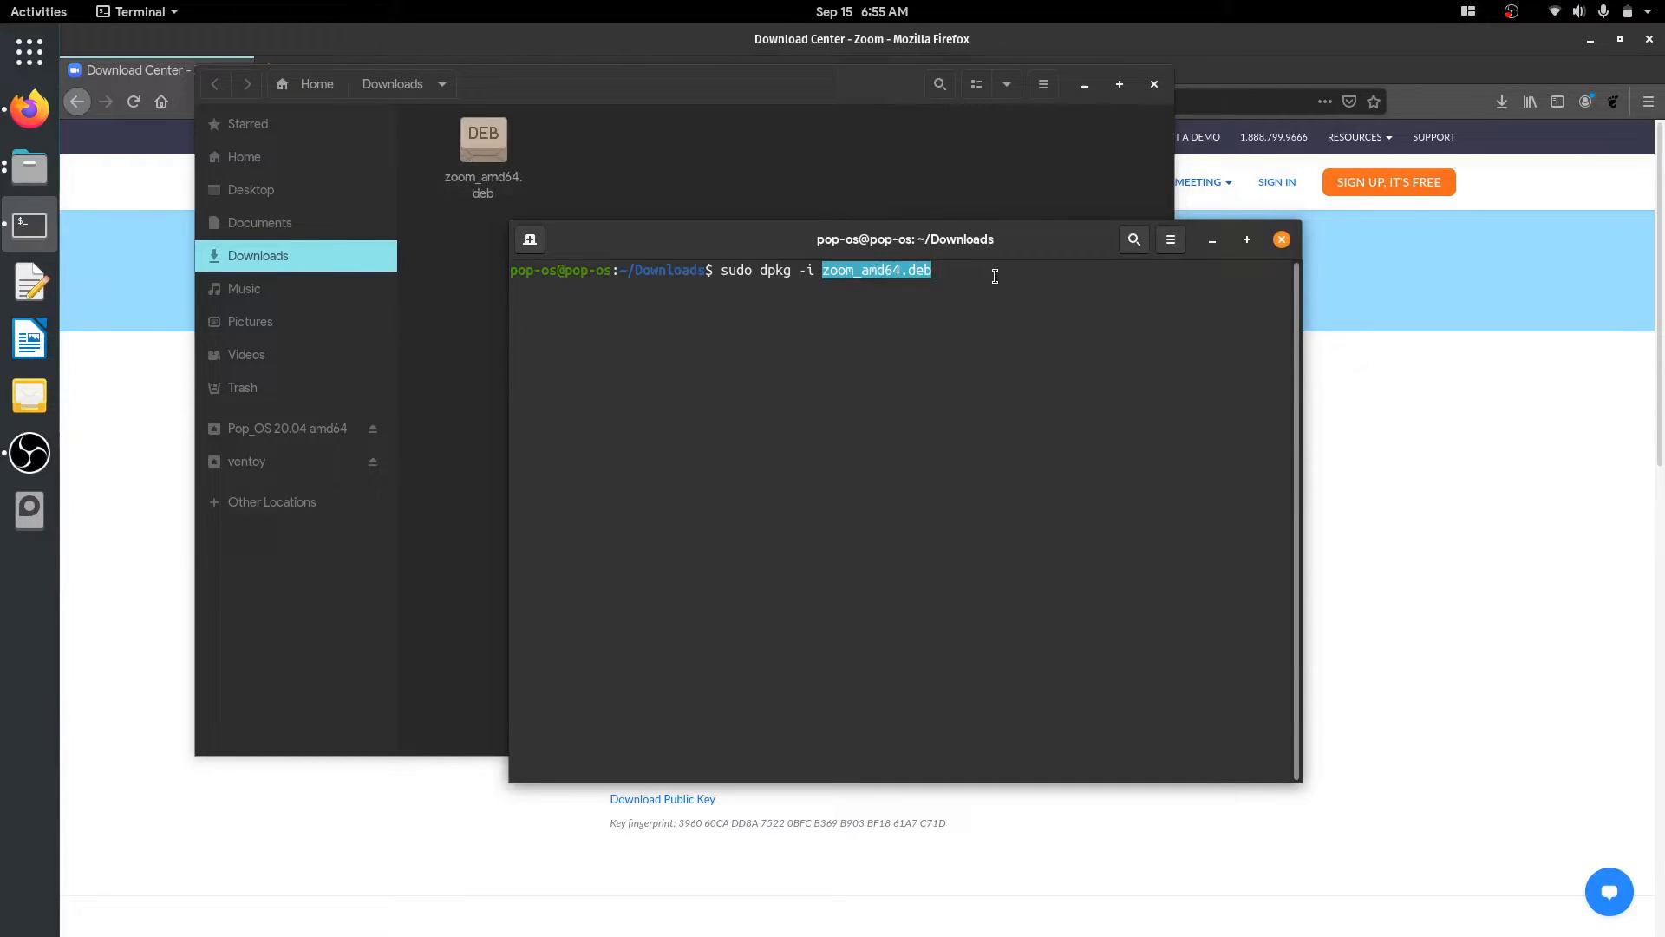
{"action": "key", "text": "Return"}
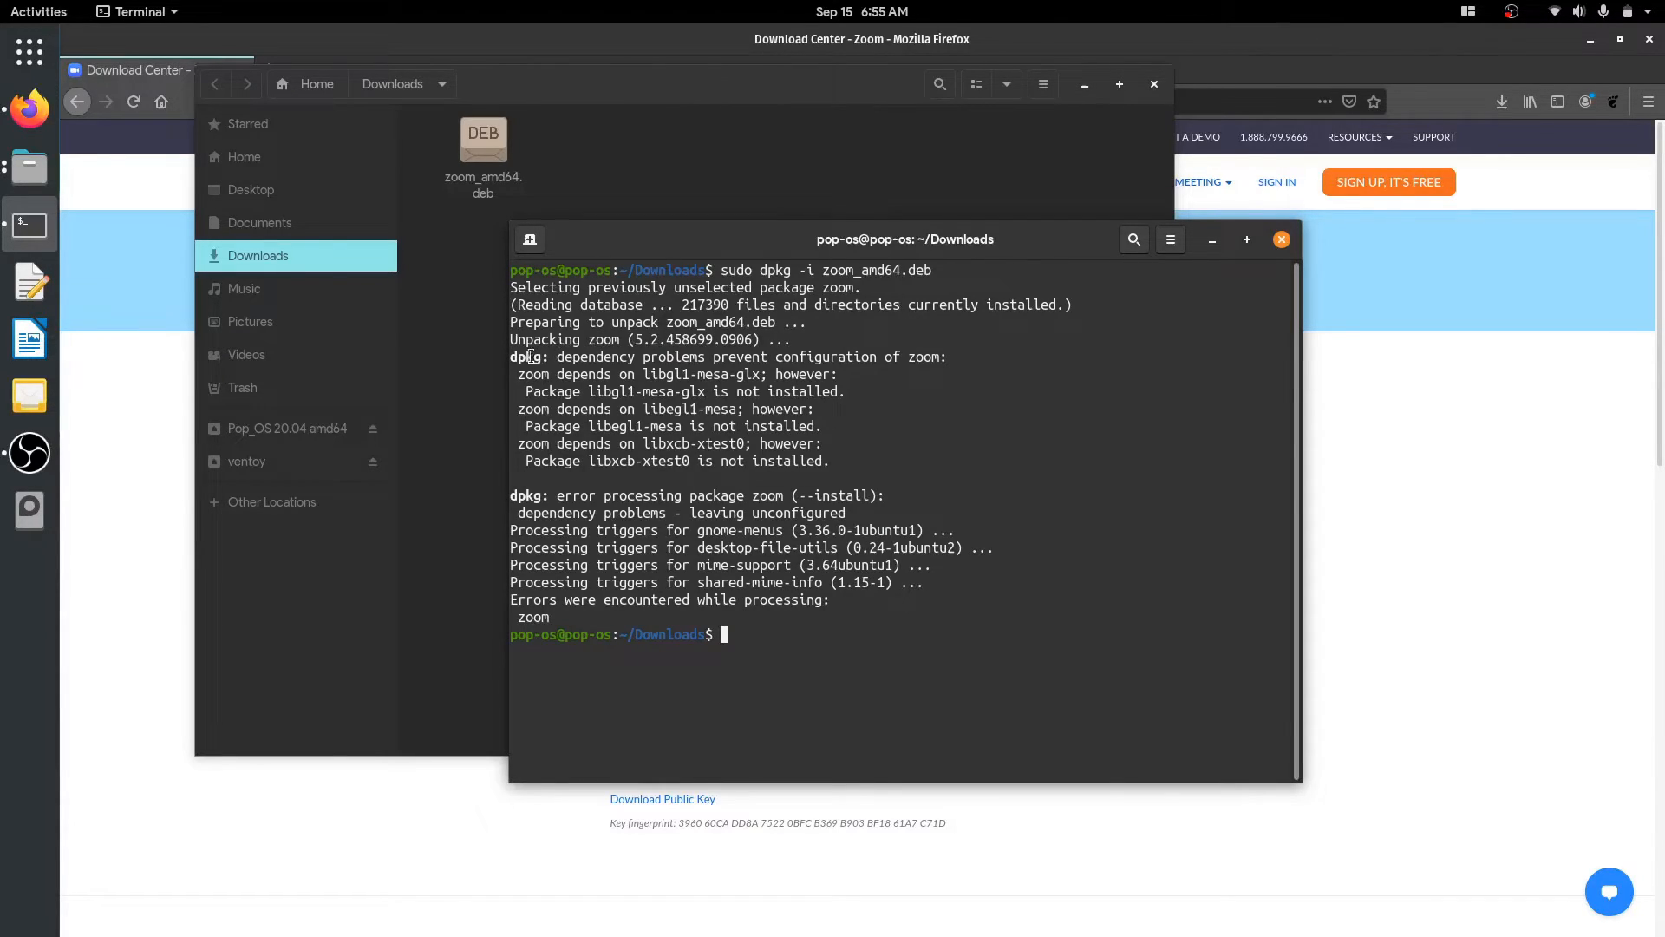
{"action": "left_click_drag", "start_coordinate": [510, 356], "coordinate": [831, 467]}
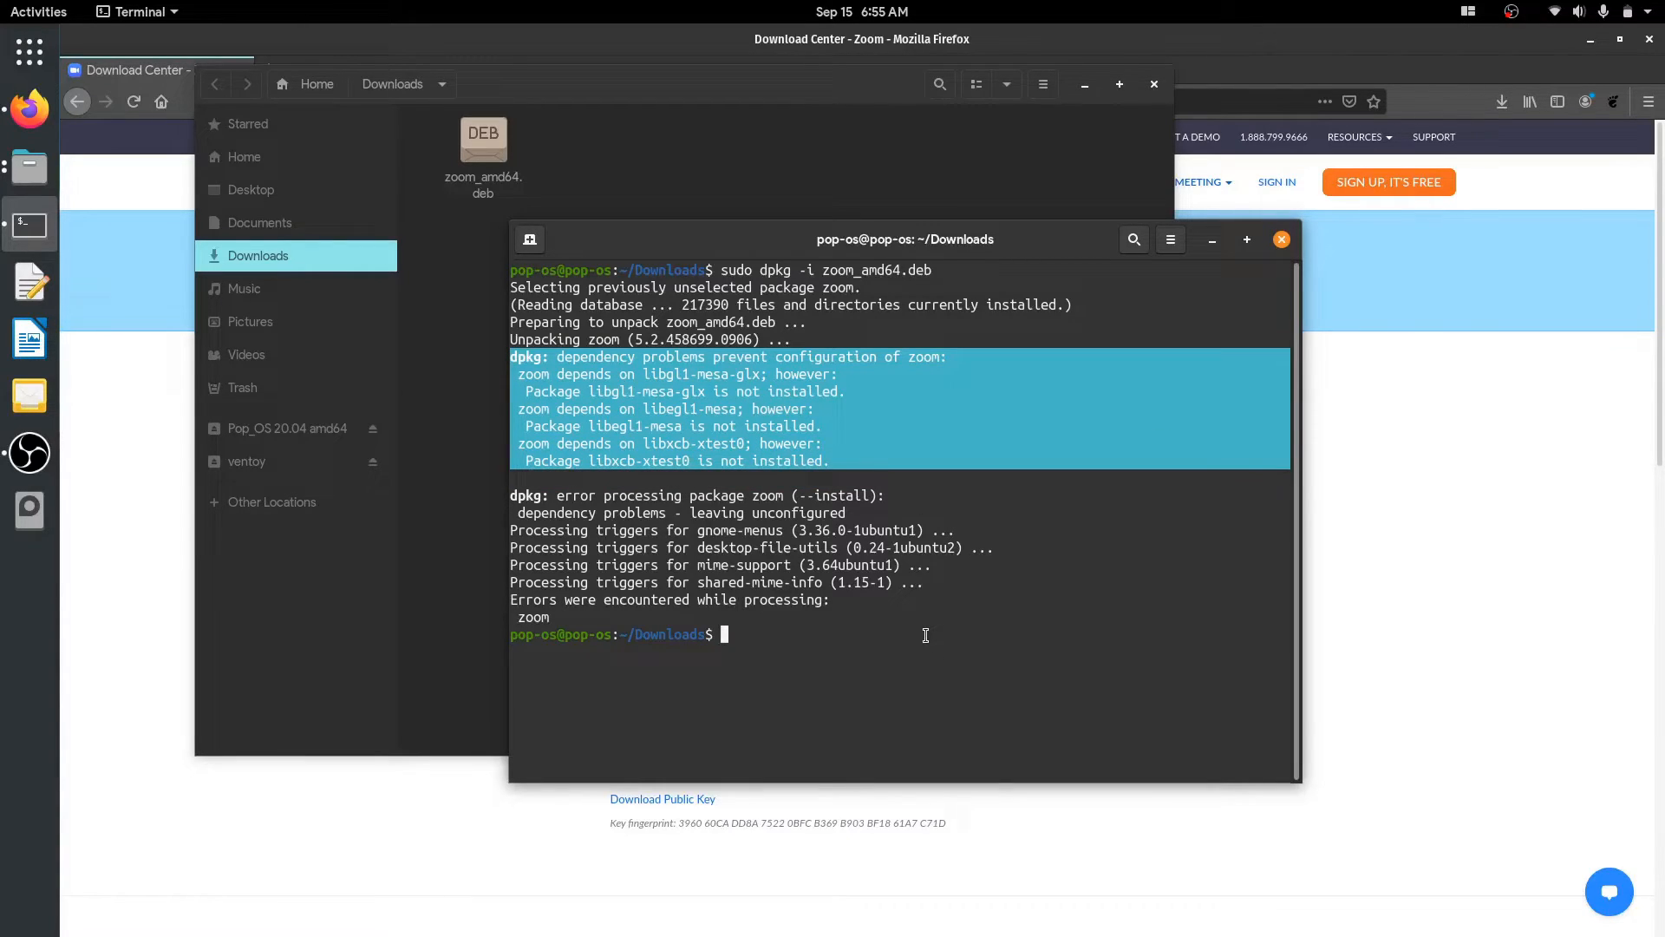
Run sudo apt -f install to fetch missing libraries and finish configuring Zoom
{"action": "type", "text": "sudo apt -f instaall"}
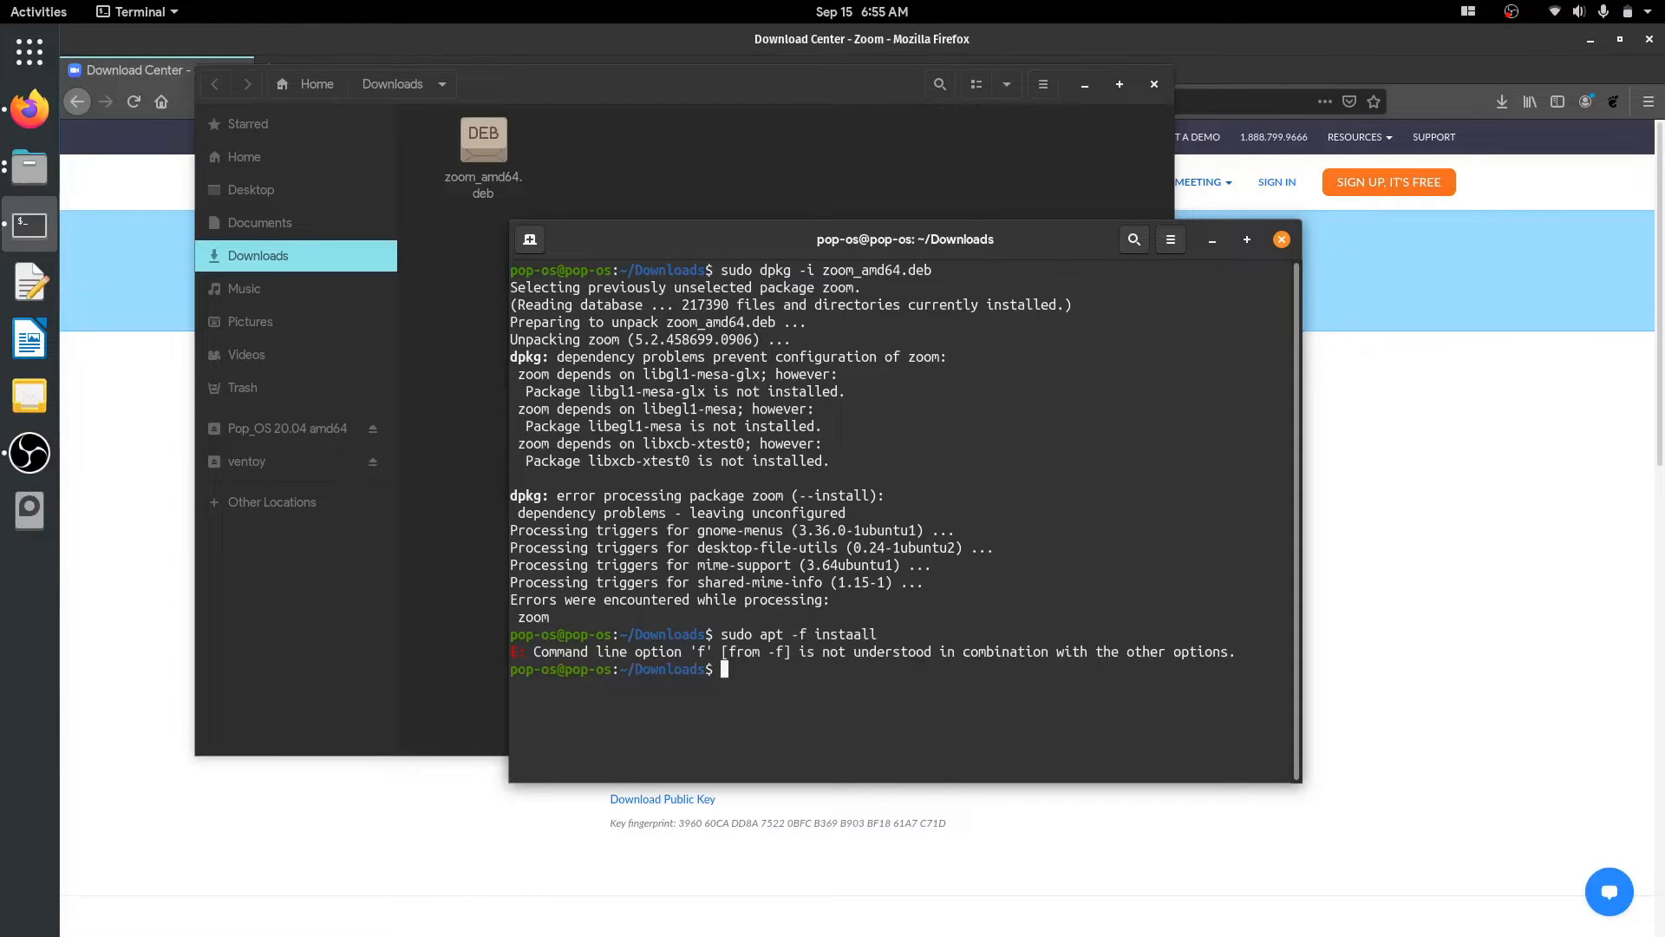
{"action": "type", "text": "sudo apt -f install"}
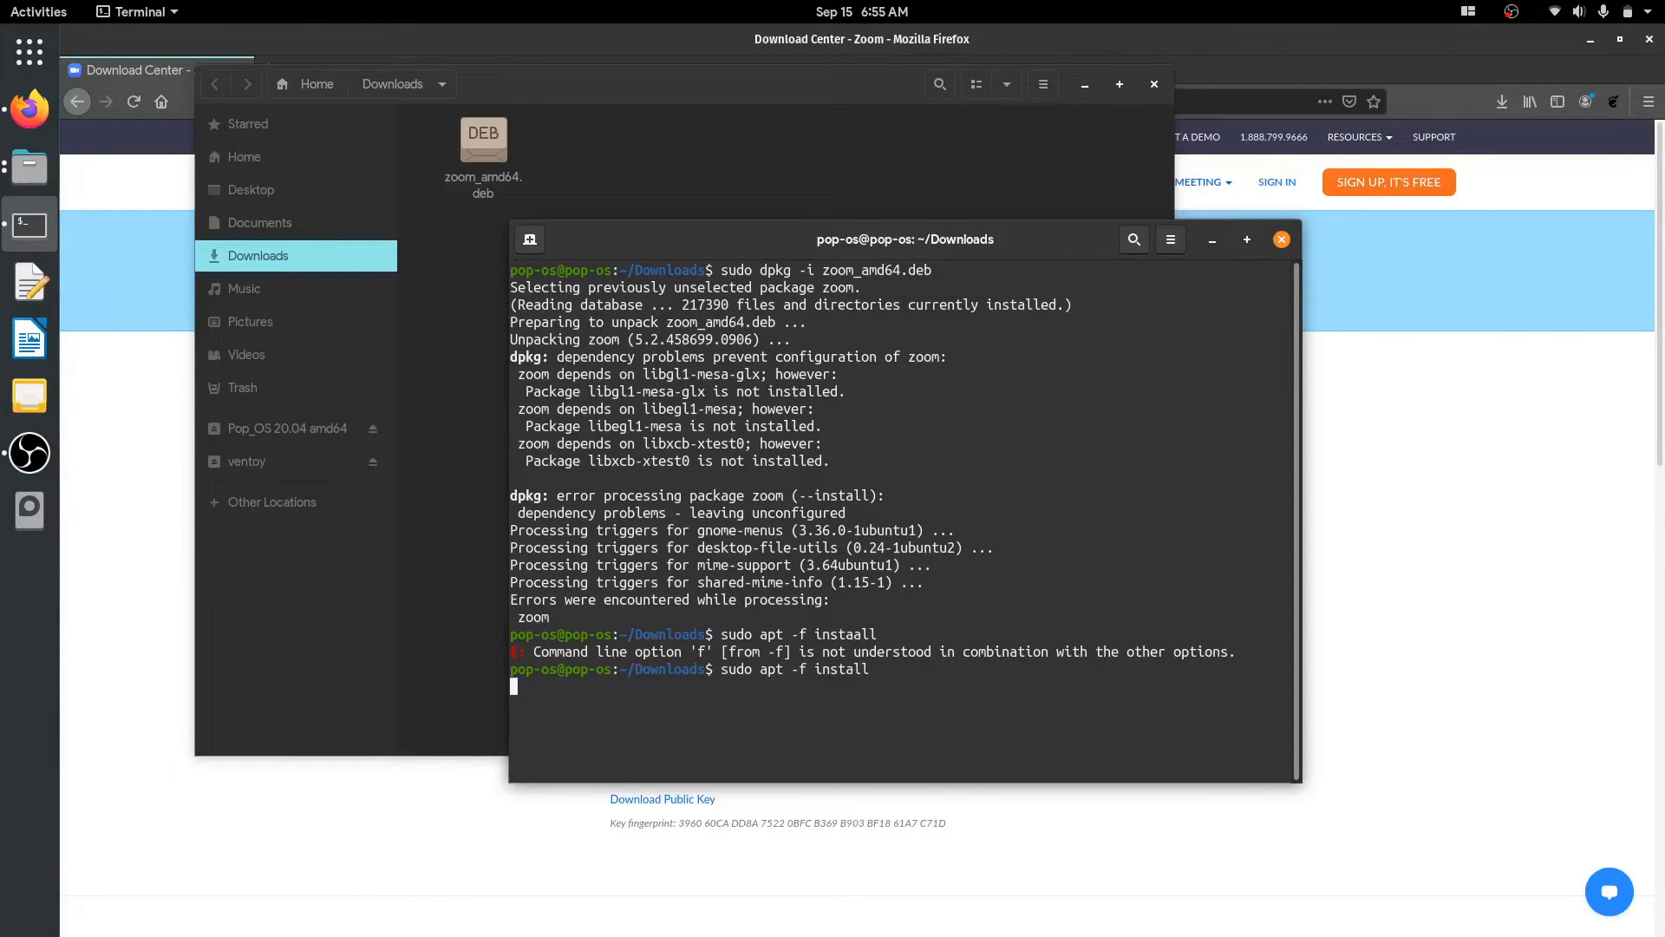
{"action": "key", "text": "Return"}
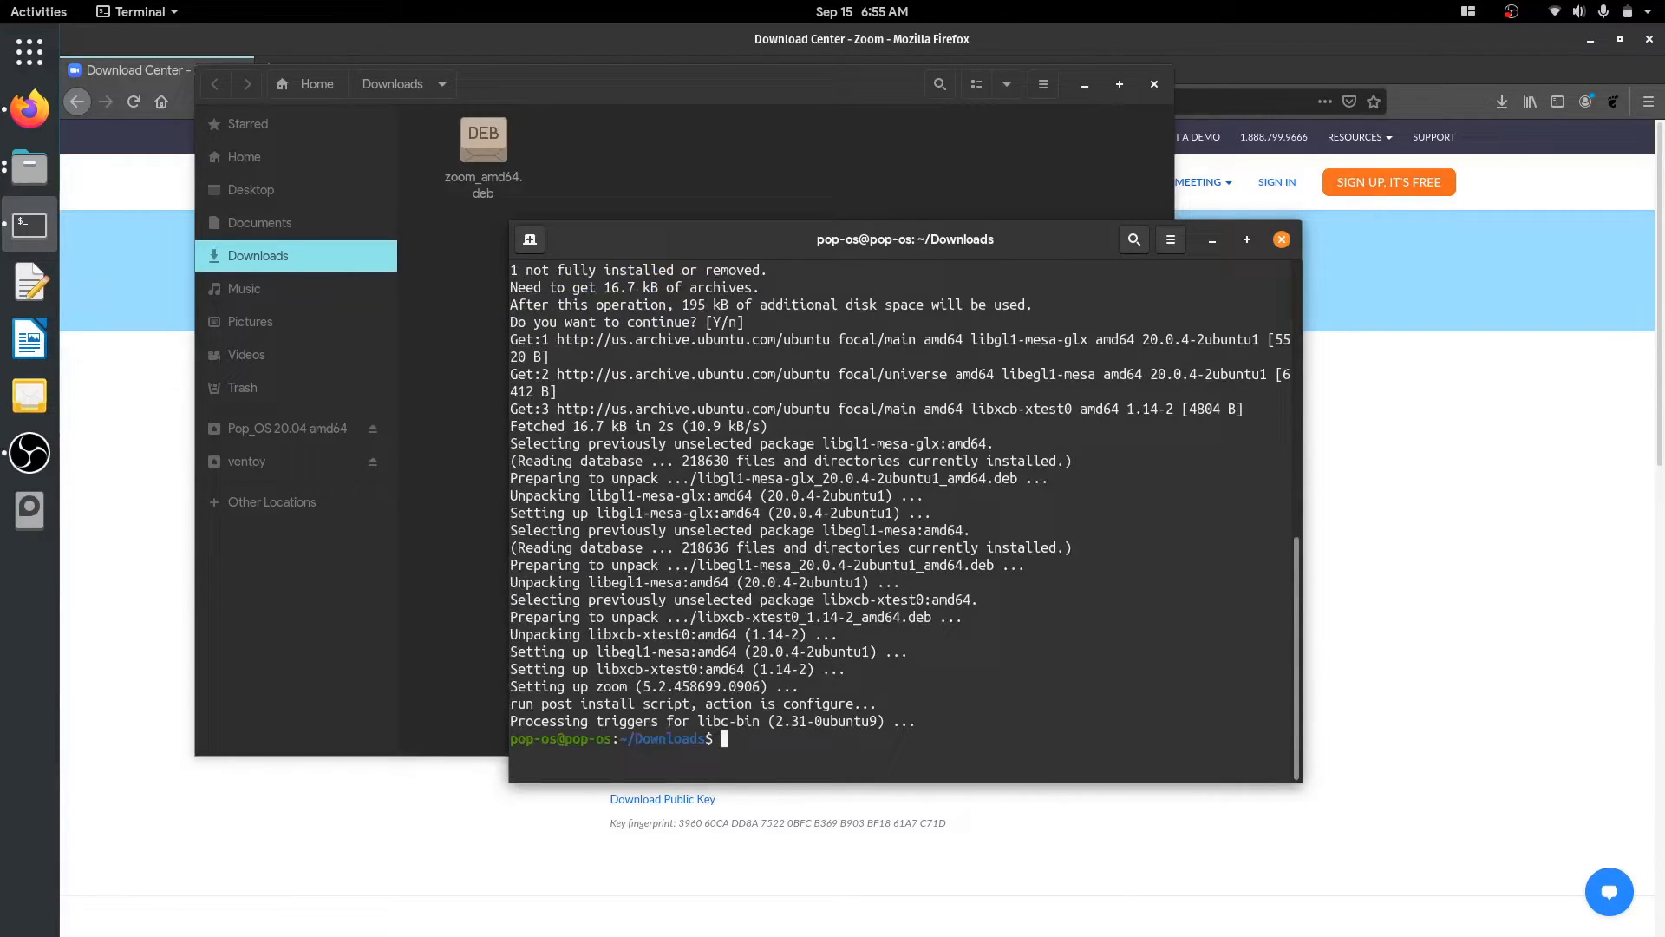
{"action": "left_click", "coordinate": [1282, 238]}
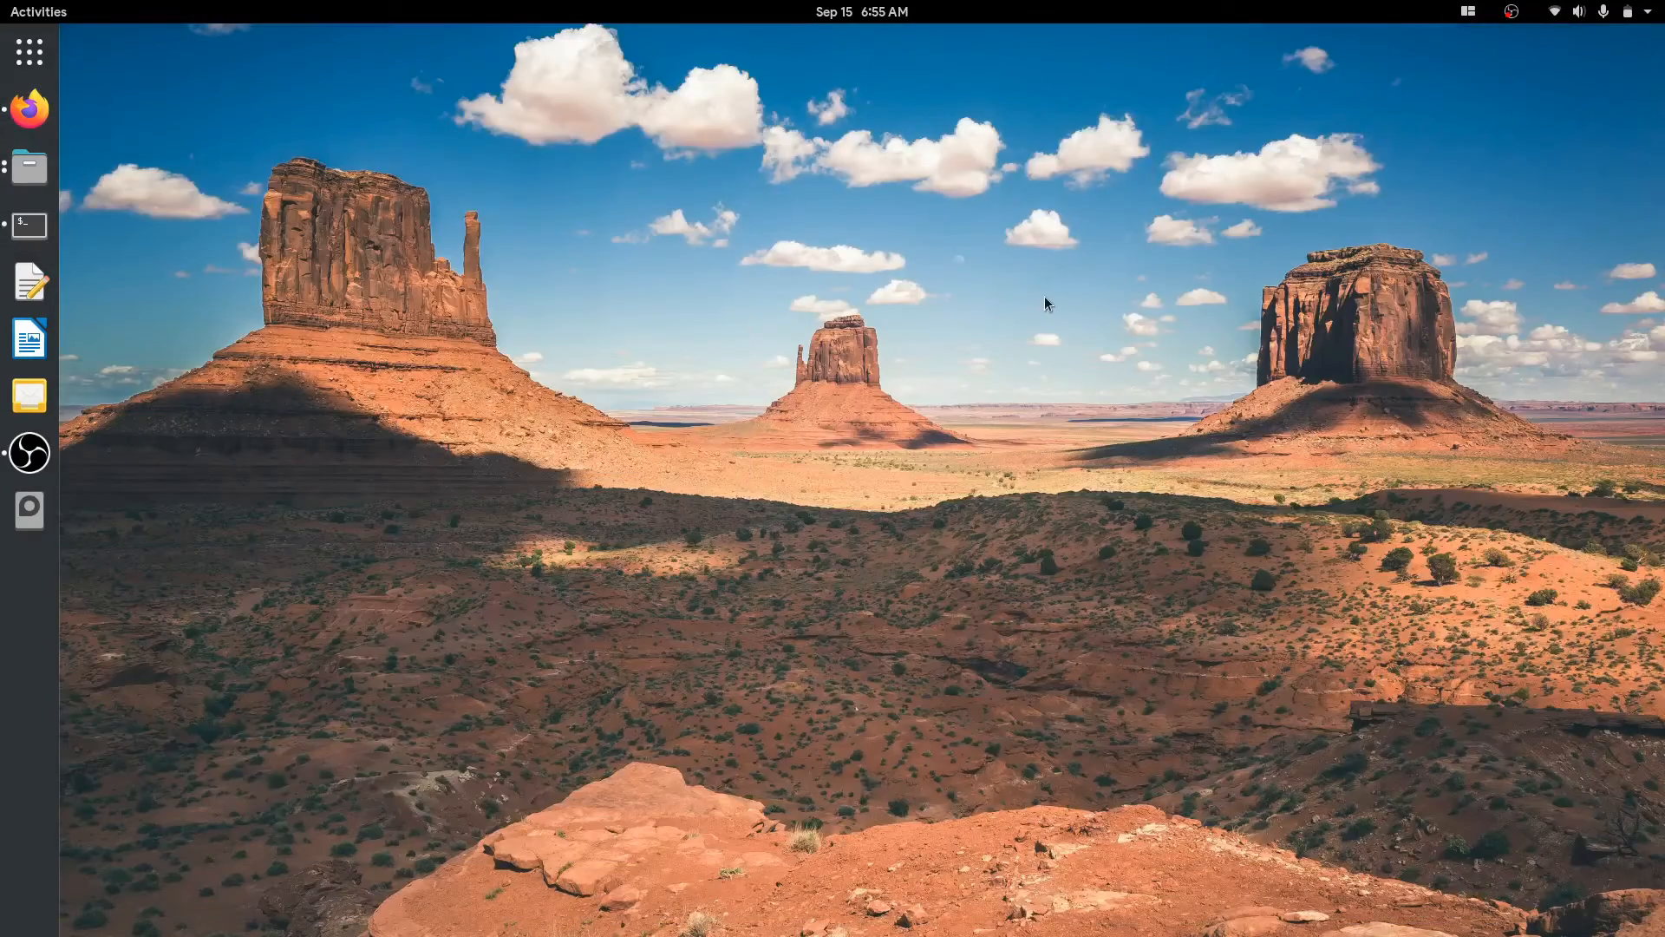
Launch Zoom from the applications overview, try Join a Meeting and cancel it
{"action": "left_click", "coordinate": [29, 50]}
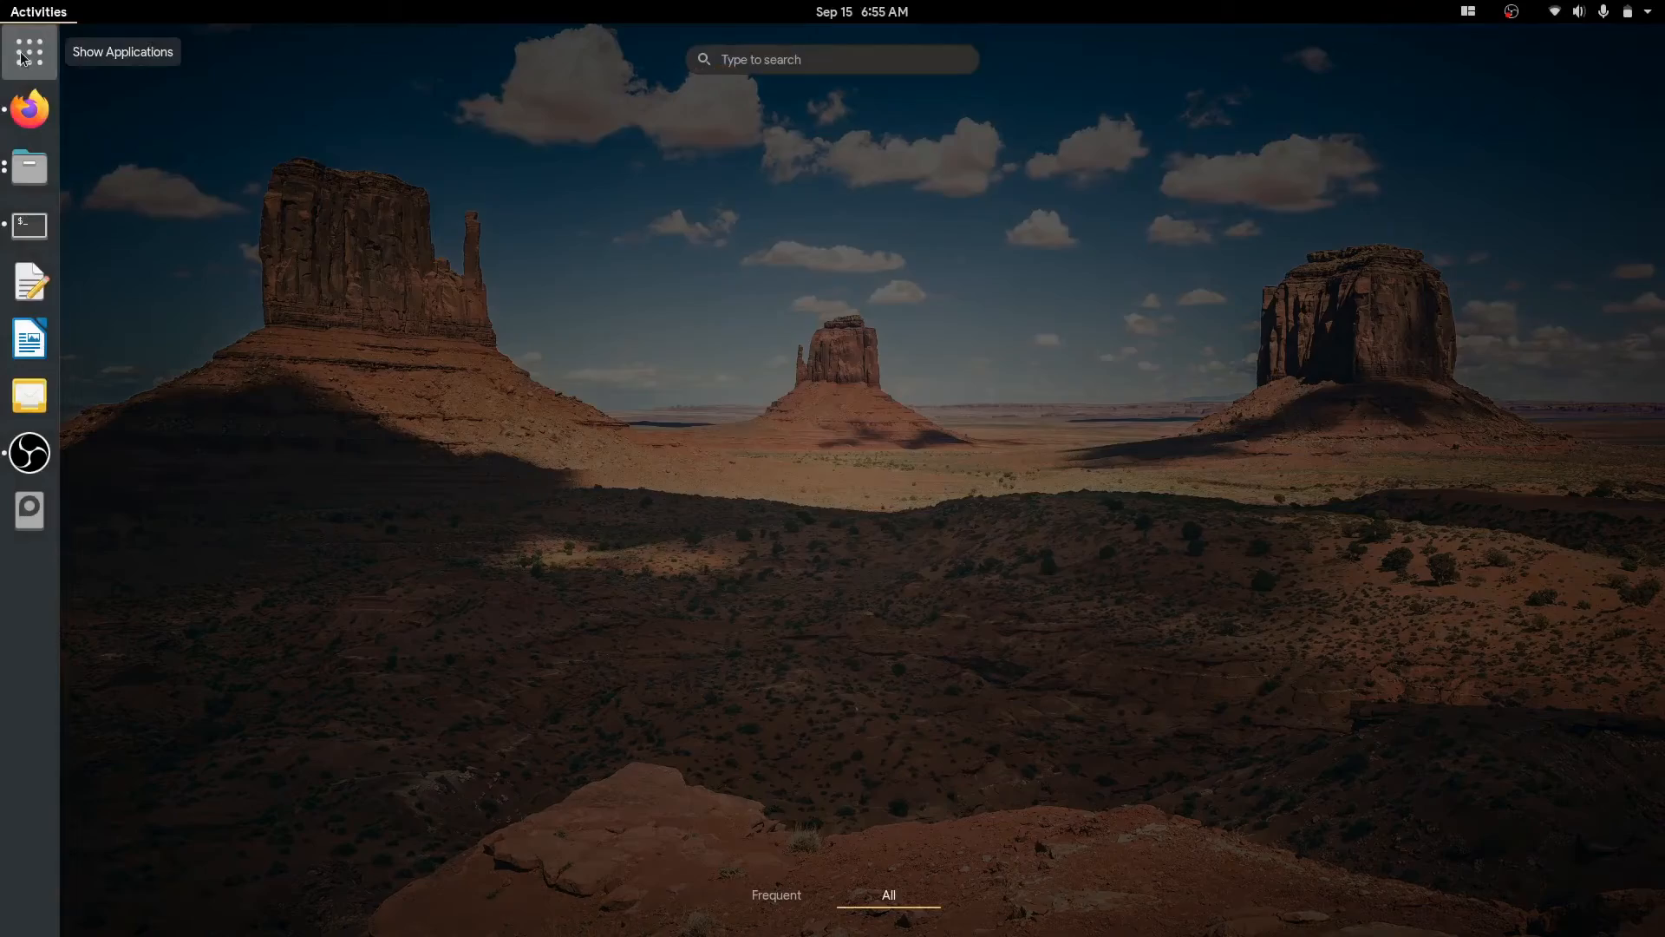
{"action": "left_click", "coordinate": [29, 50]}
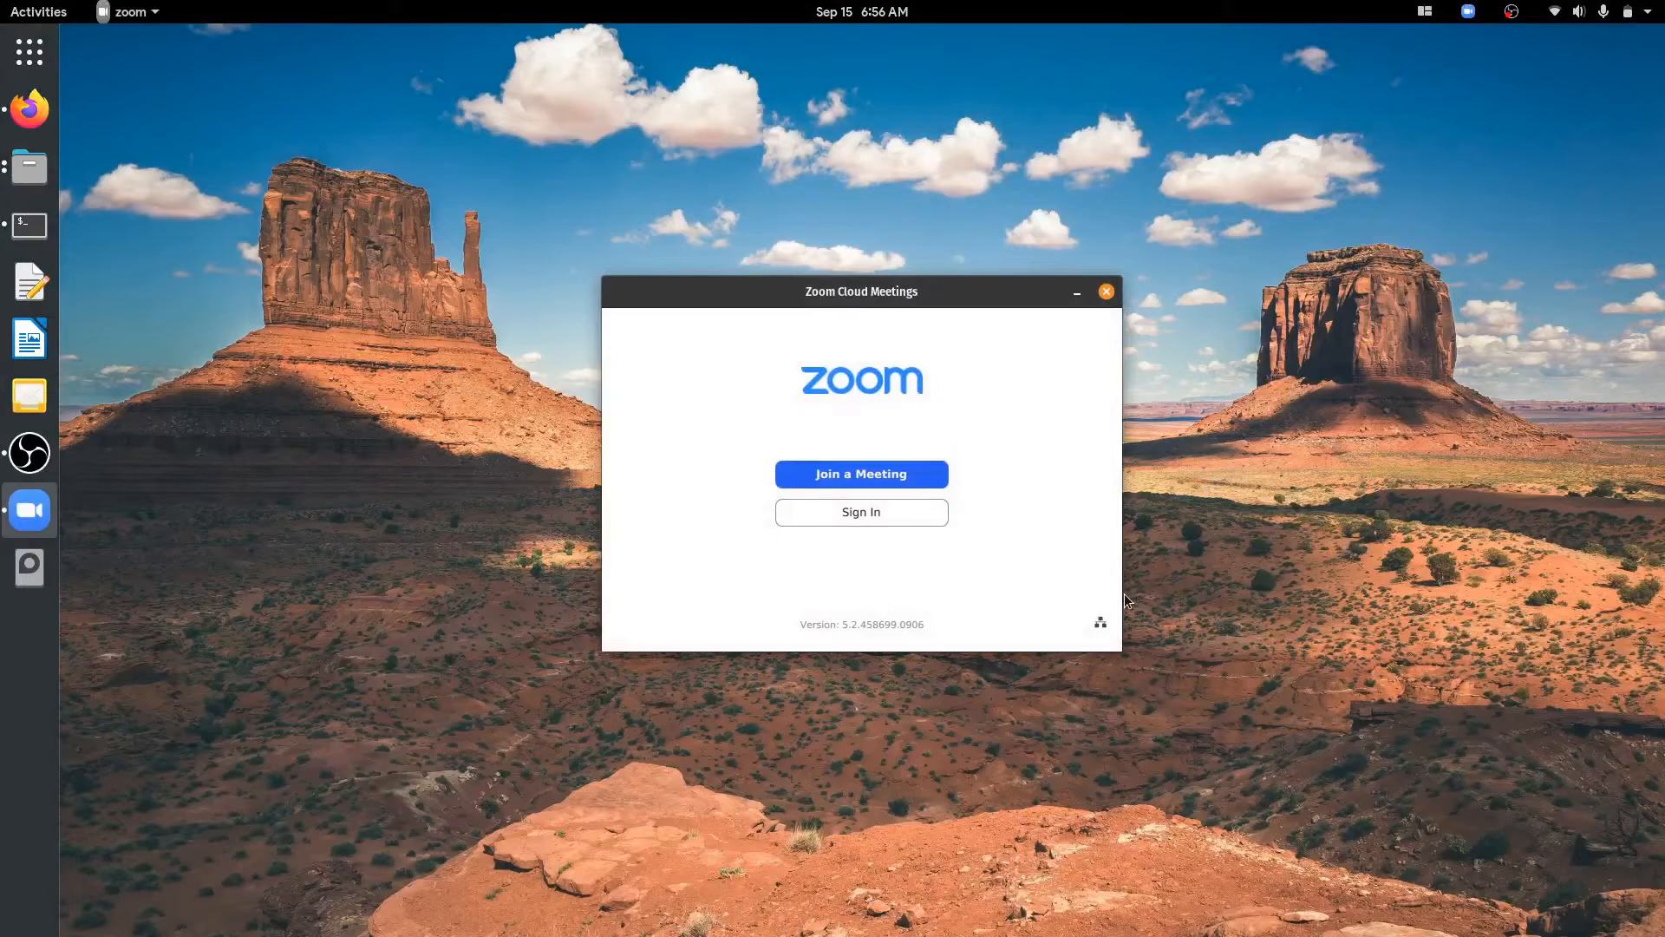
{"action": "left_click", "coordinate": [860, 473]}
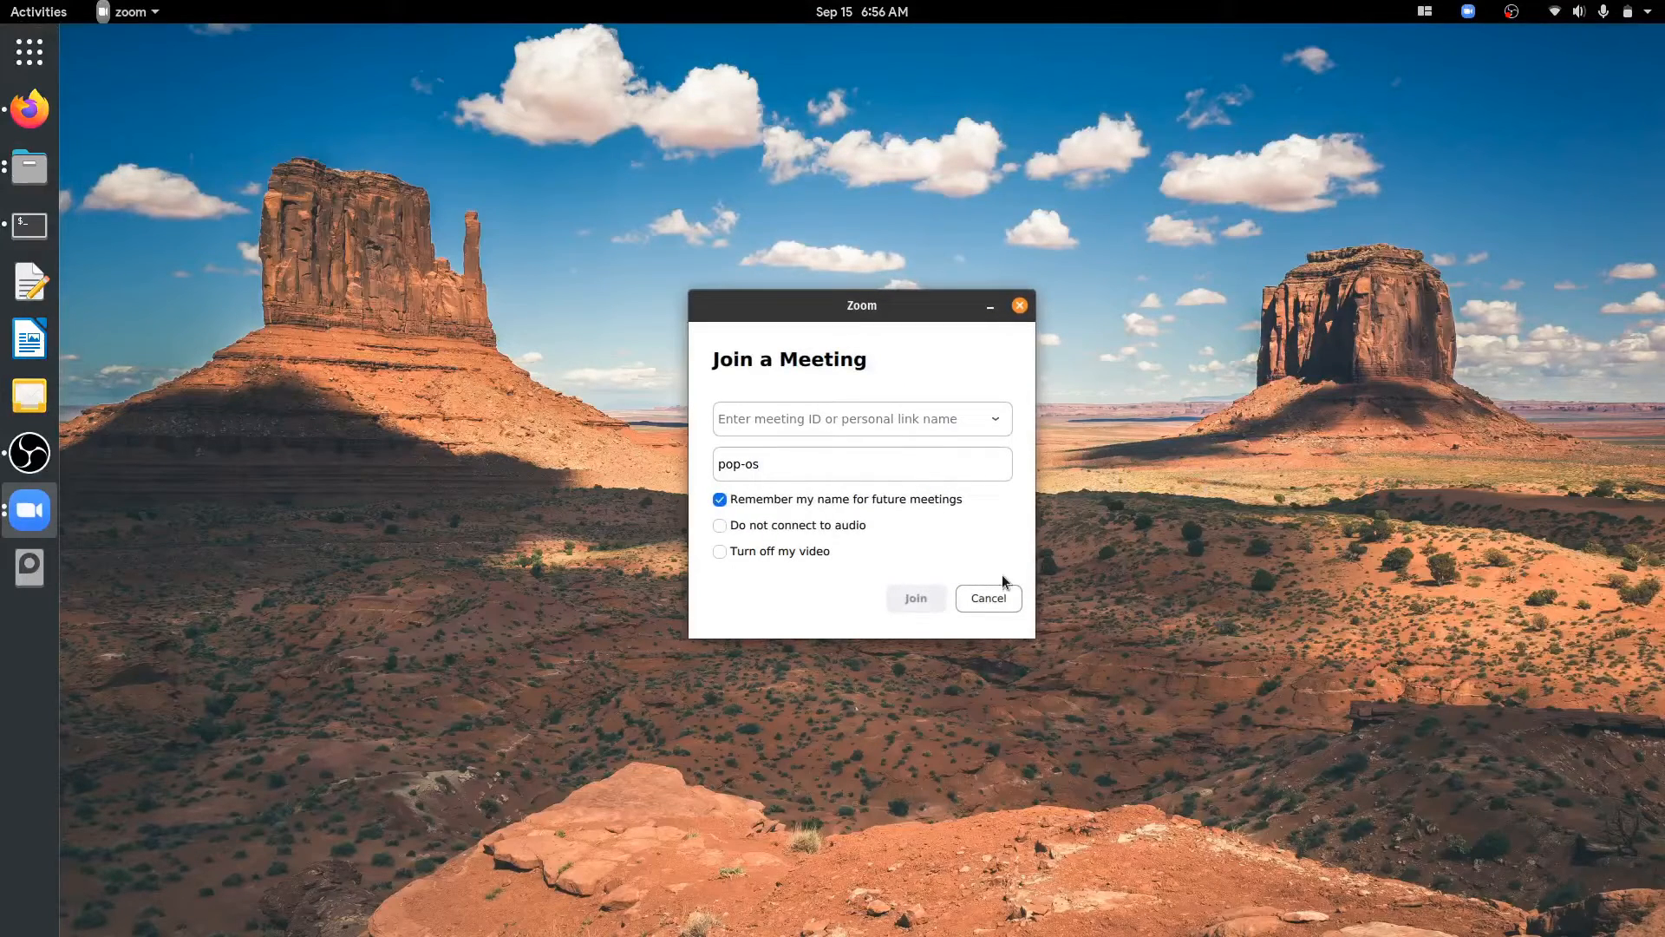
{"action": "left_click", "coordinate": [985, 597]}
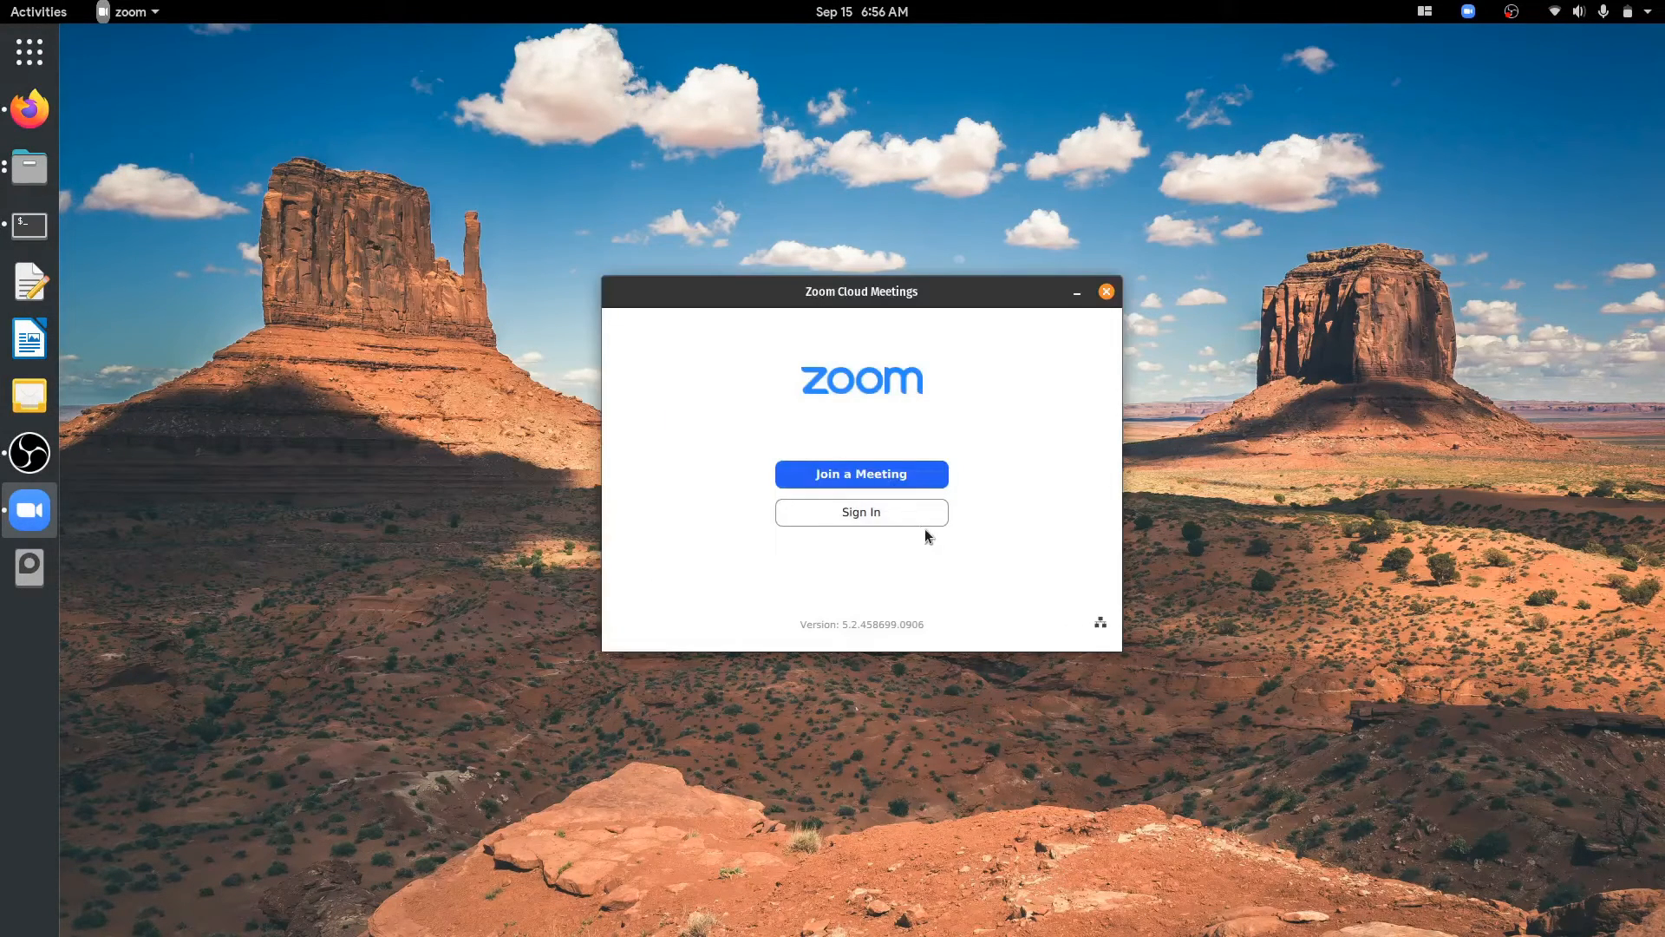
From Zoom's Sign In screen, go to Sign Up Free to load the sign-up page
{"action": "left_click", "coordinate": [860, 512]}
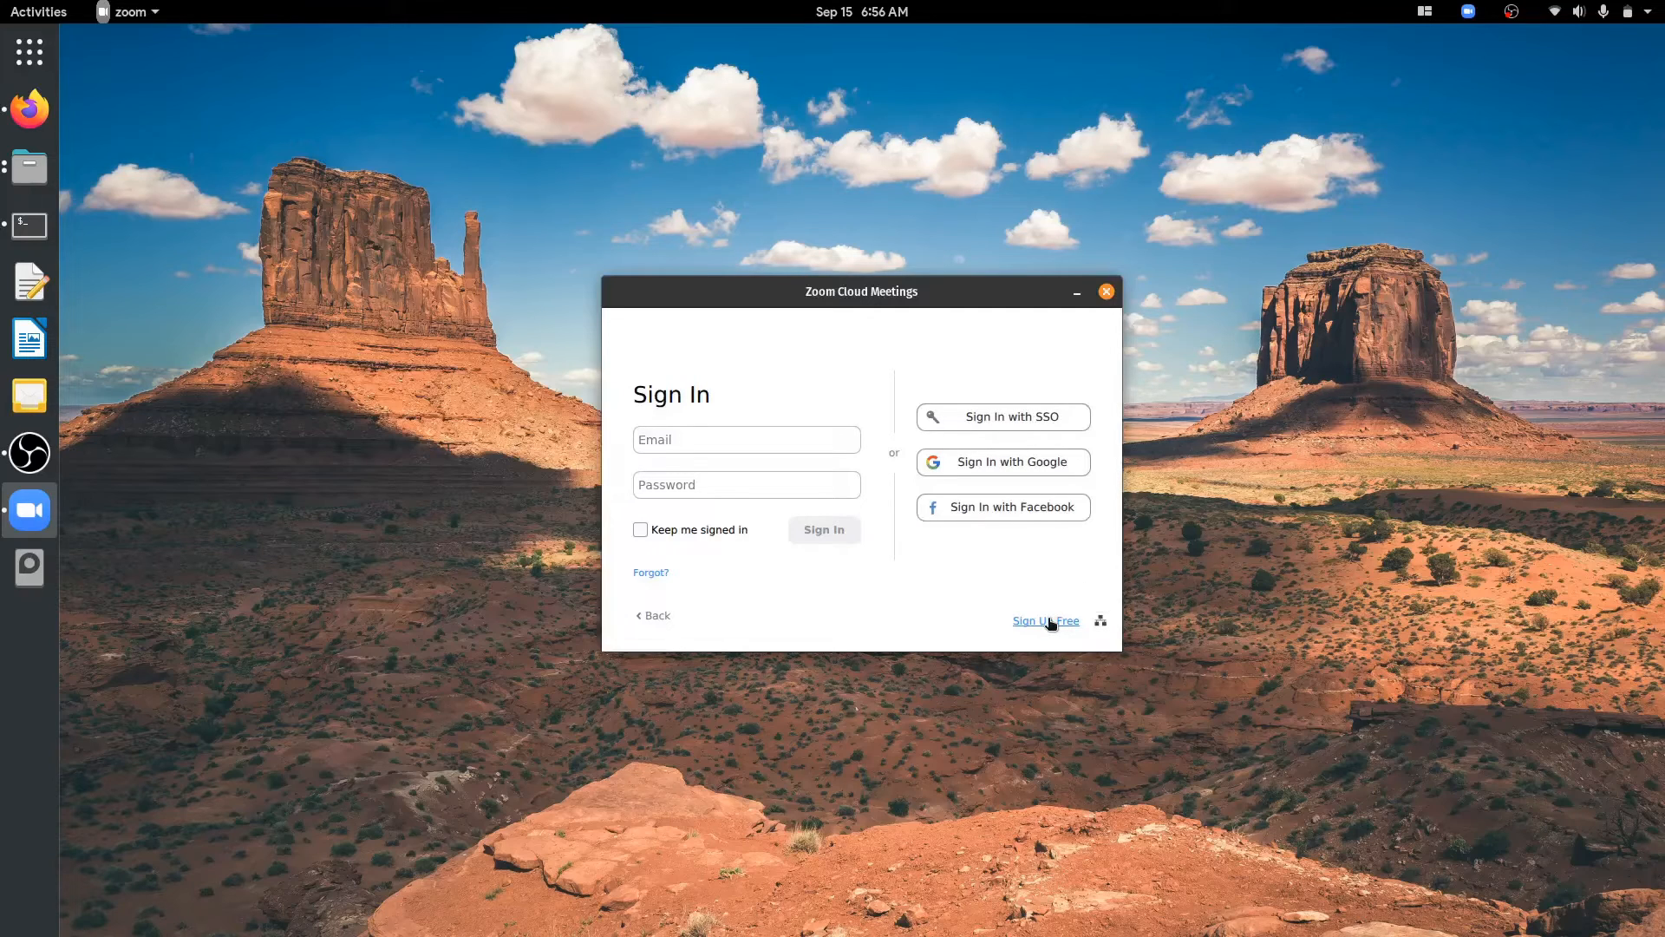
{"action": "left_click", "coordinate": [1044, 621]}
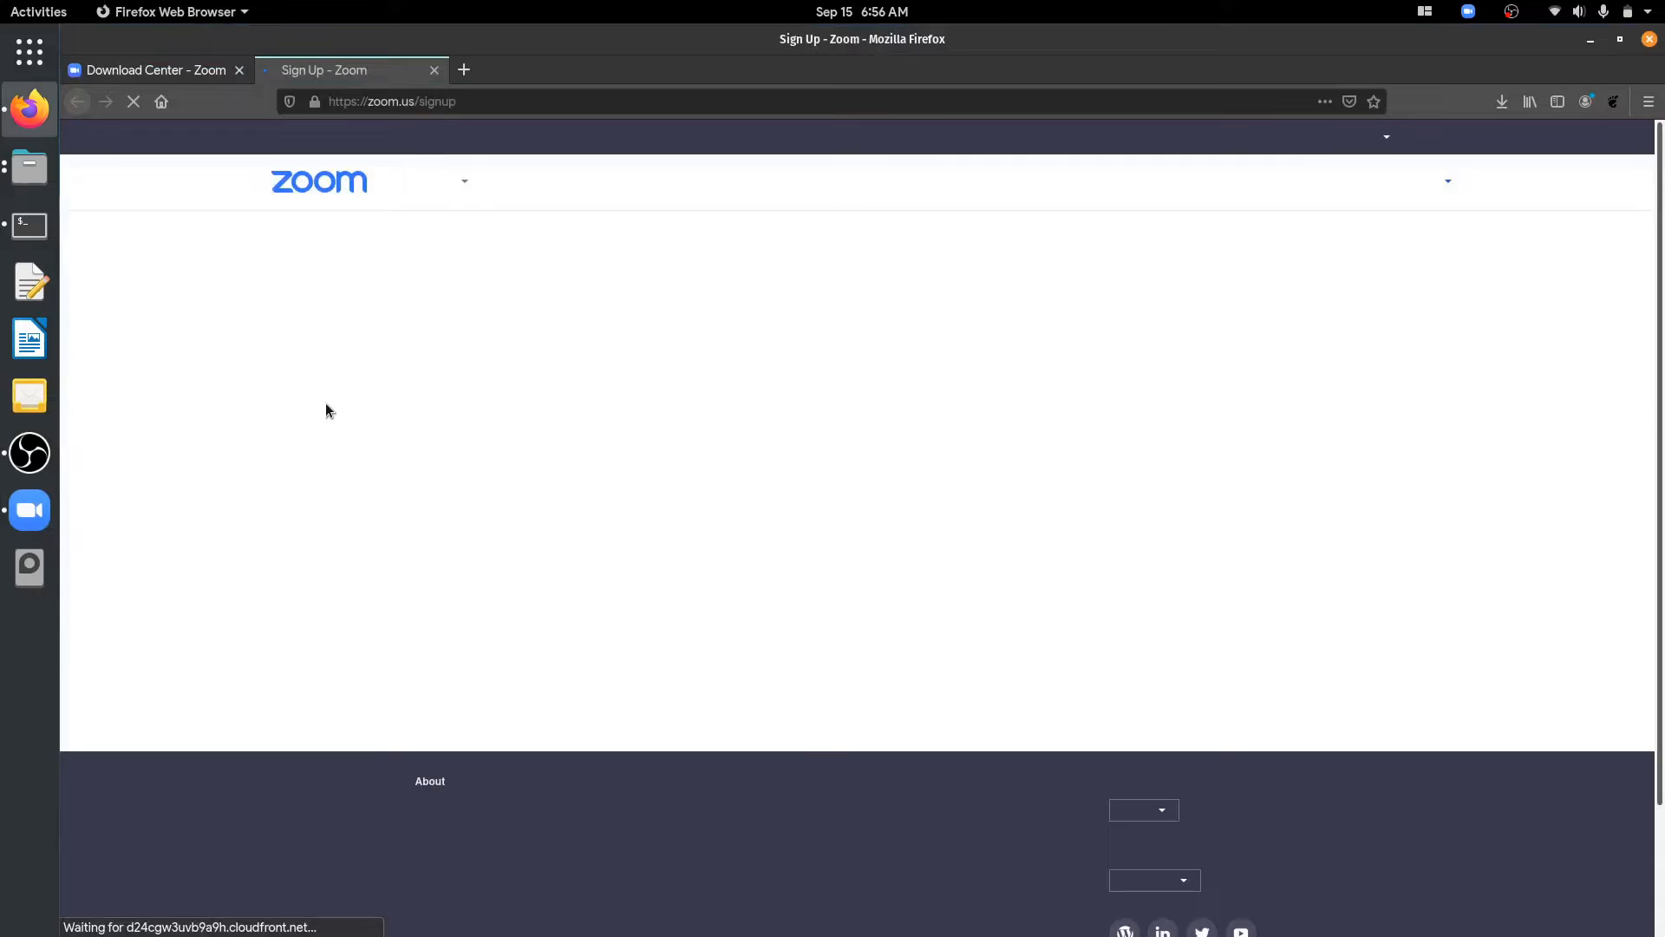